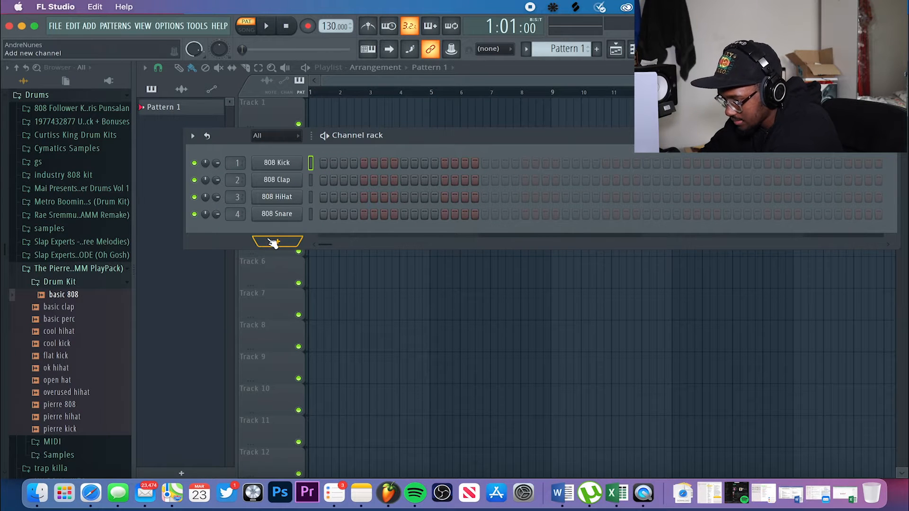
Add a Scaler 2 instrument channel to the Channel Rack from the plugin menu
click(277, 243)
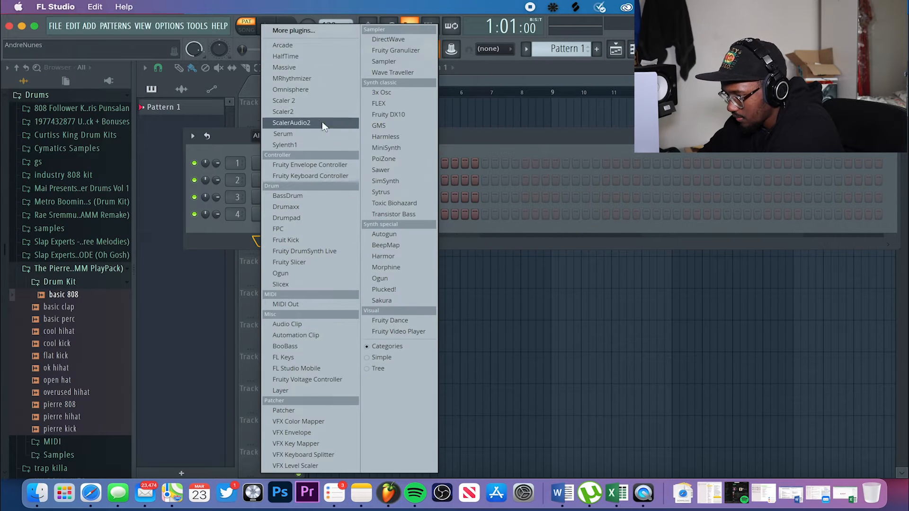
click(284, 100)
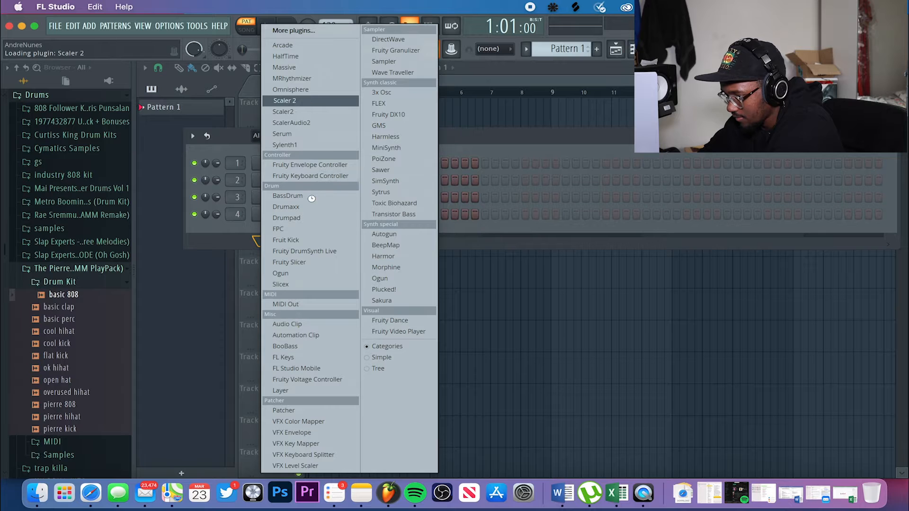
mouse_move(289, 200)
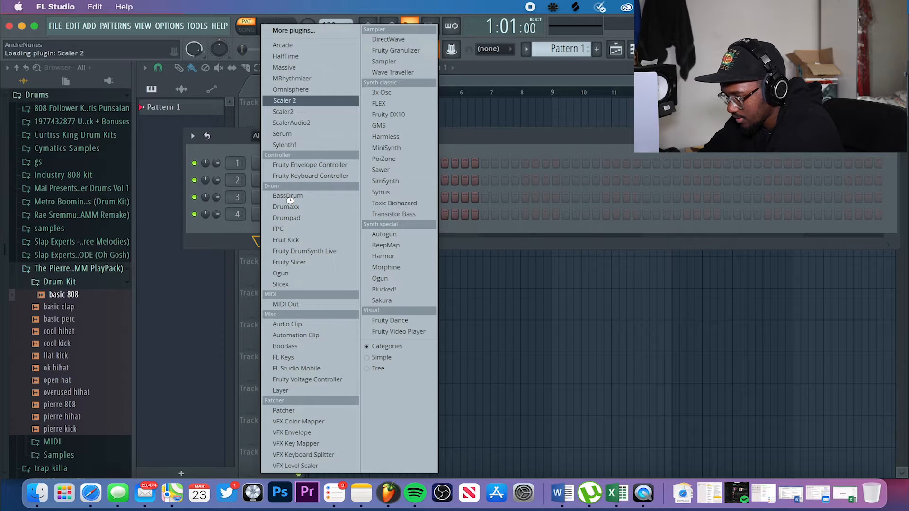
click(285, 101)
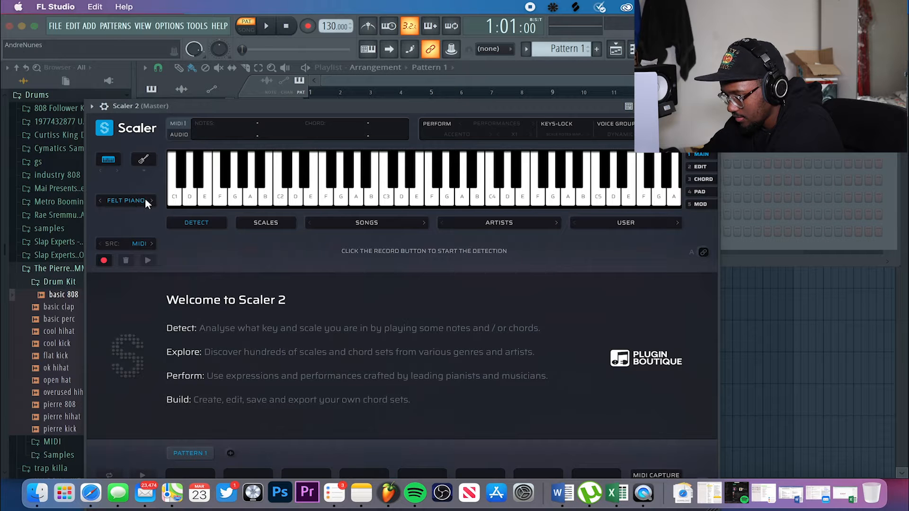
click(152, 201)
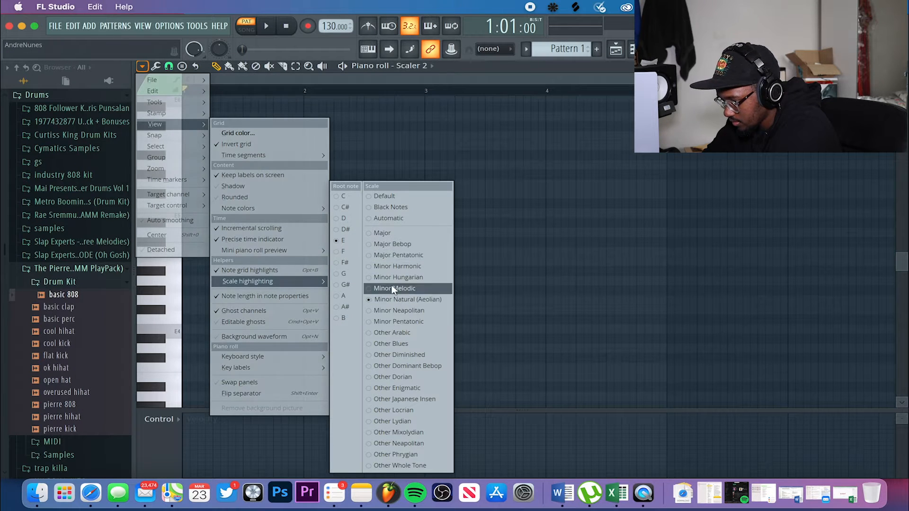
mouse_move(344, 252)
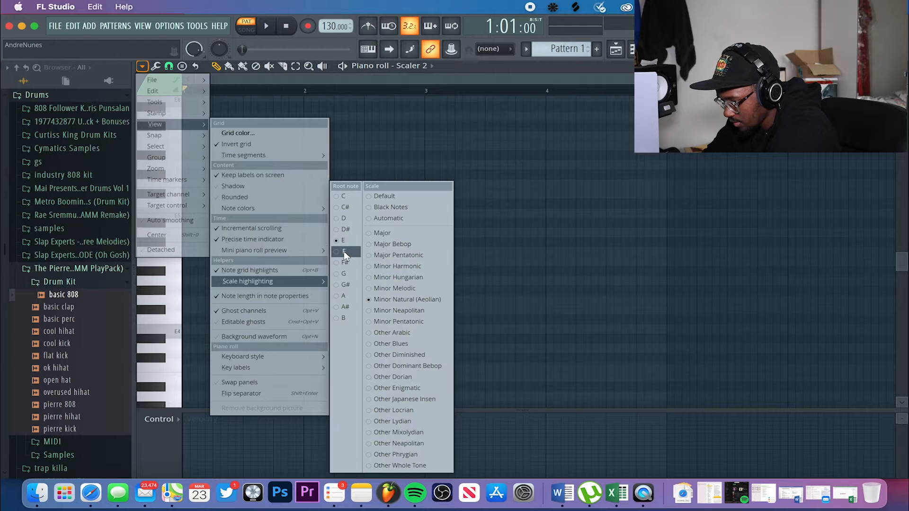
Set E minor scale highlighting and draw a four-chord progression across bars 1–2
click(343, 252)
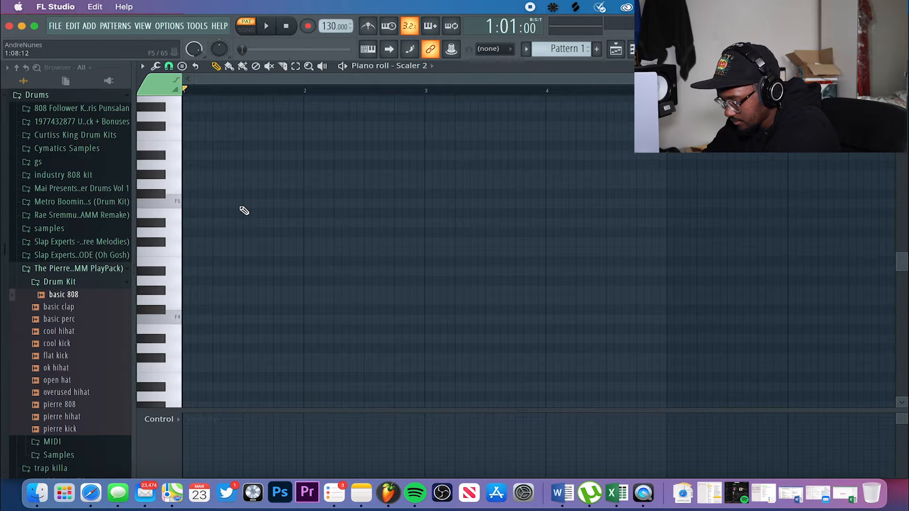
click(199, 252)
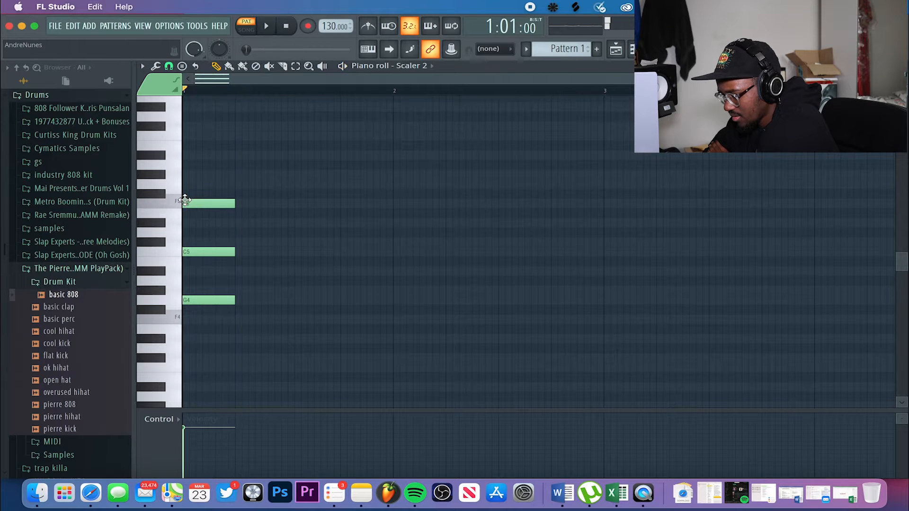
click(270, 27)
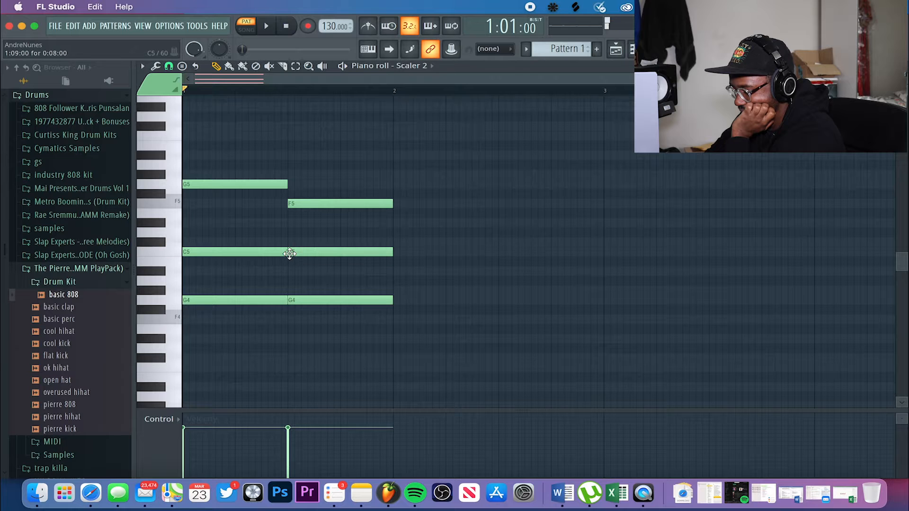
click(269, 26)
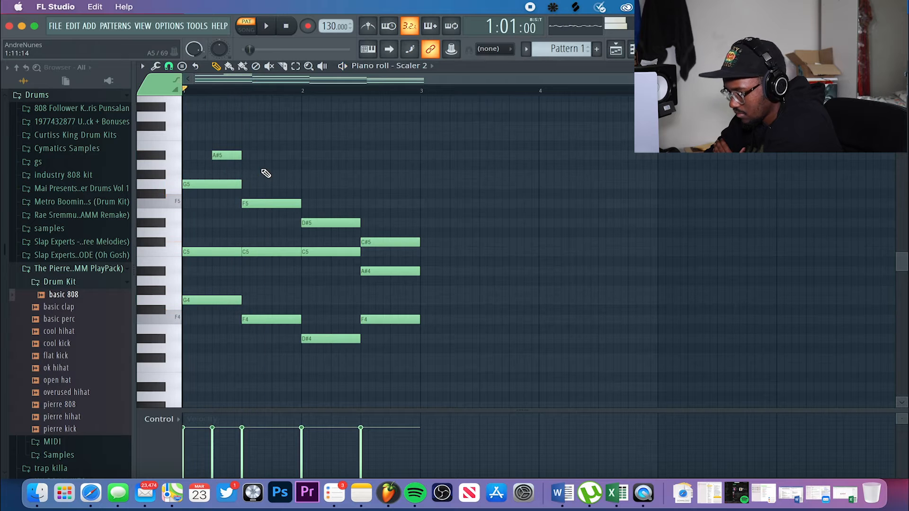
Draw higher melody notes above the chords and nudge a bar-two note into place
click(269, 26)
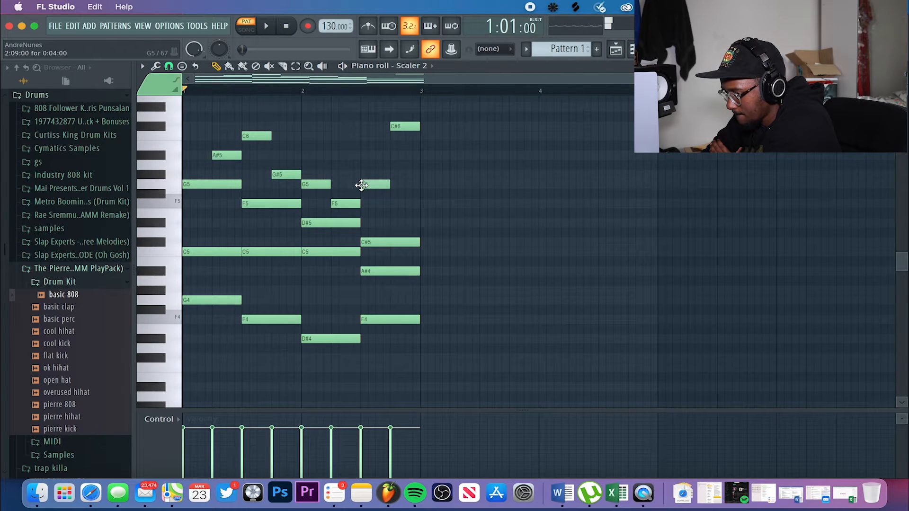
drag(371, 185, 374, 174)
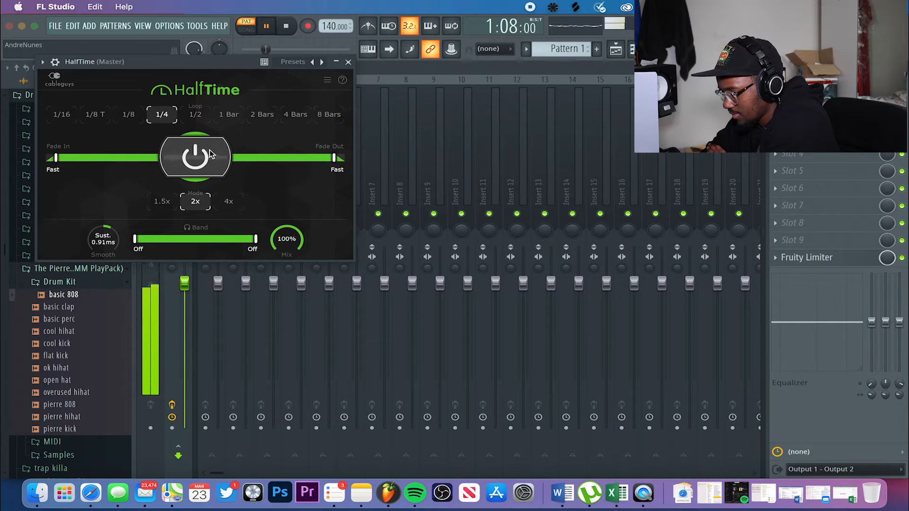
Switch the master HalfTime effect to 1.5x mode and close its window
click(161, 201)
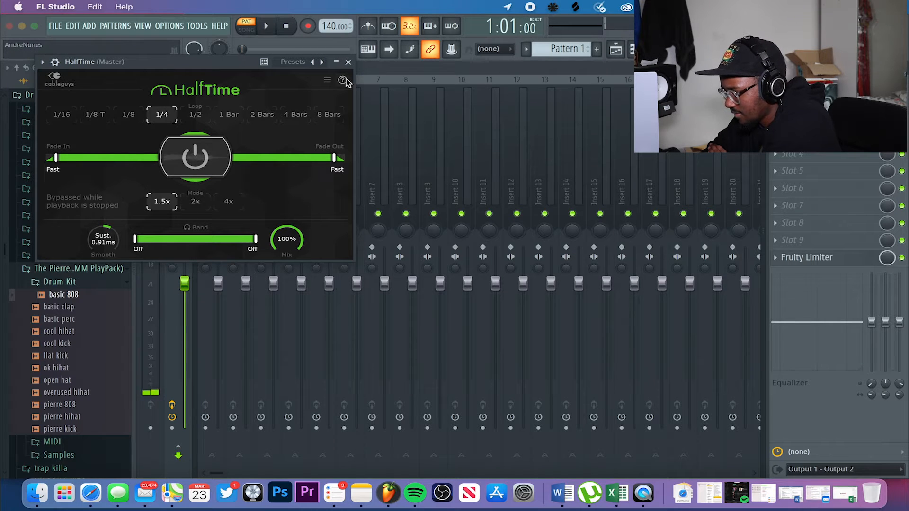
click(349, 63)
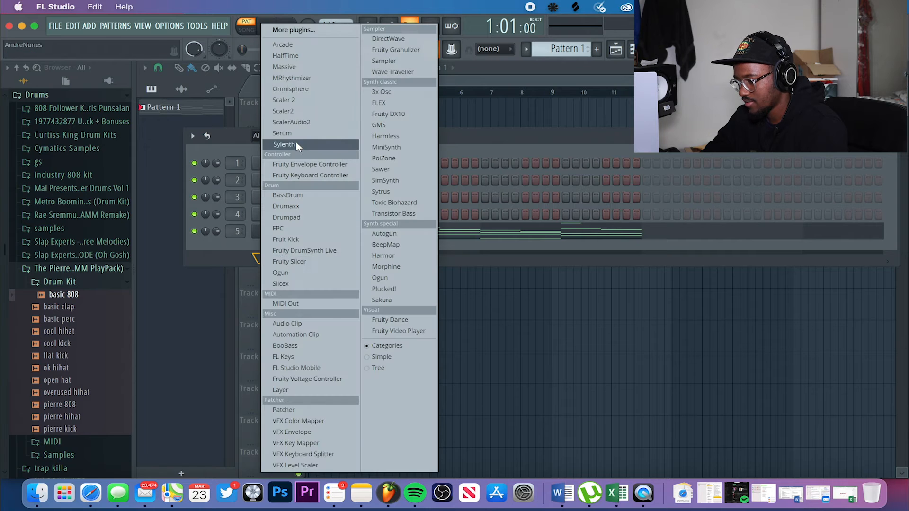
Add a second Scaler 2 channel and set its sound to Orchestra > Choir
click(284, 144)
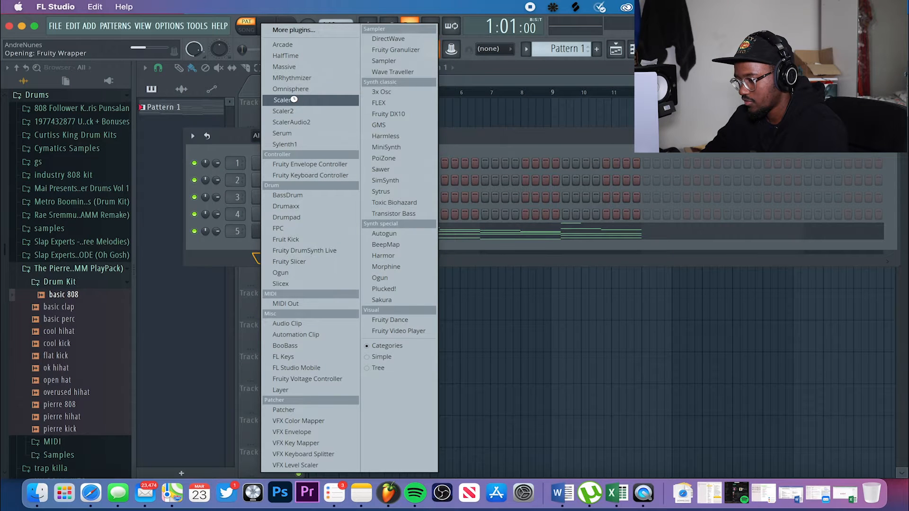
click(284, 111)
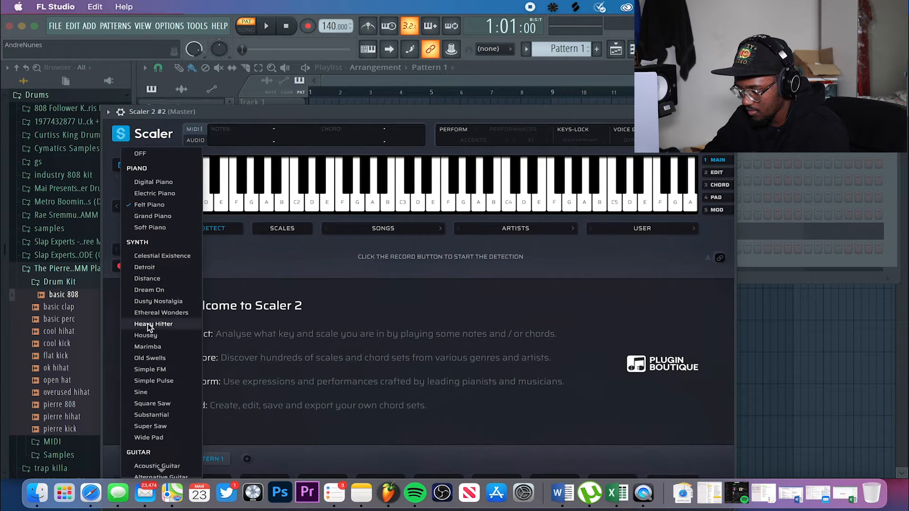
scroll(down, 3)
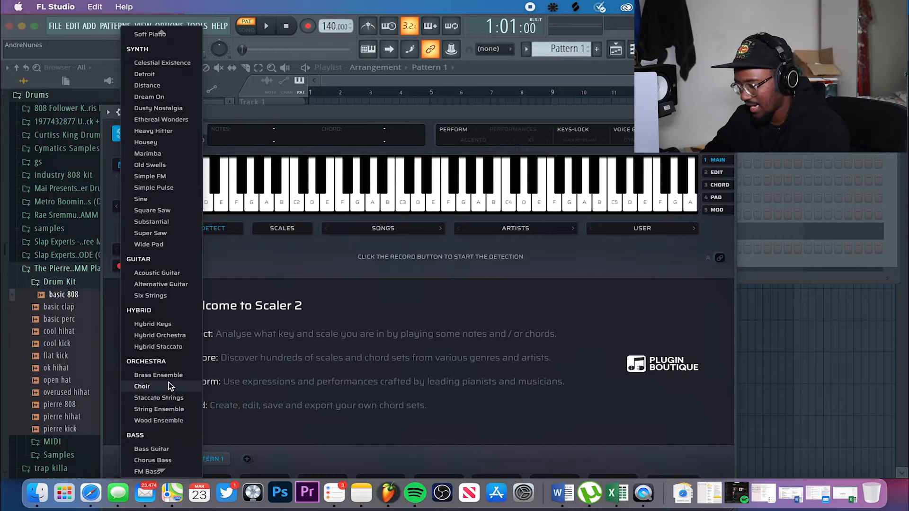
click(142, 387)
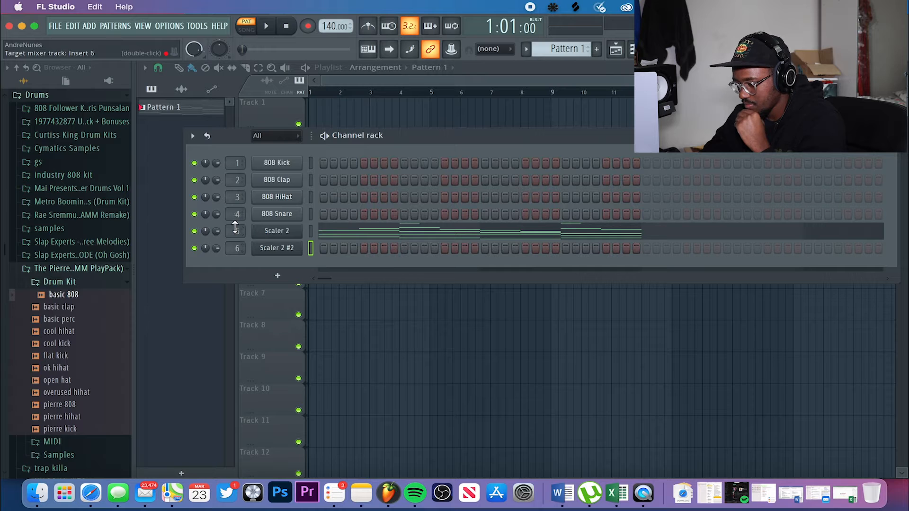
Open the Scaler 2 #2 piano roll and place a G4 note at the pattern start
right_click(277, 248)
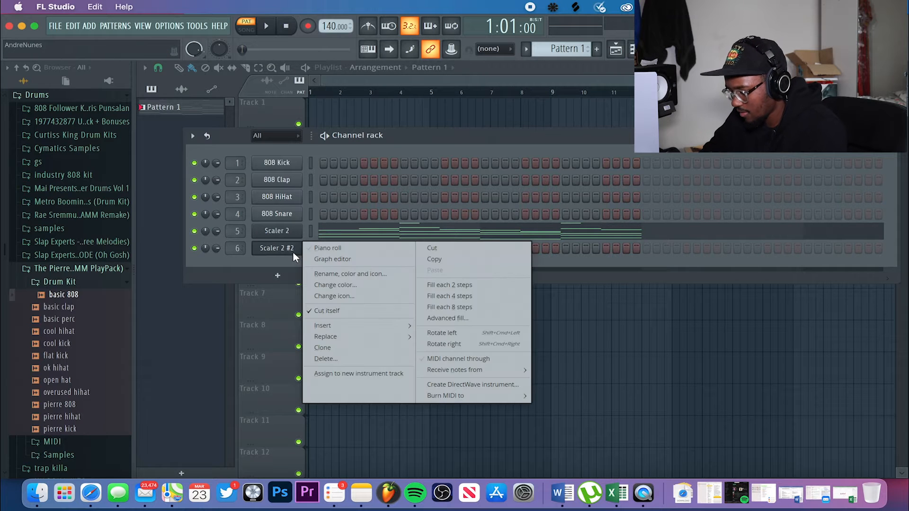
click(328, 248)
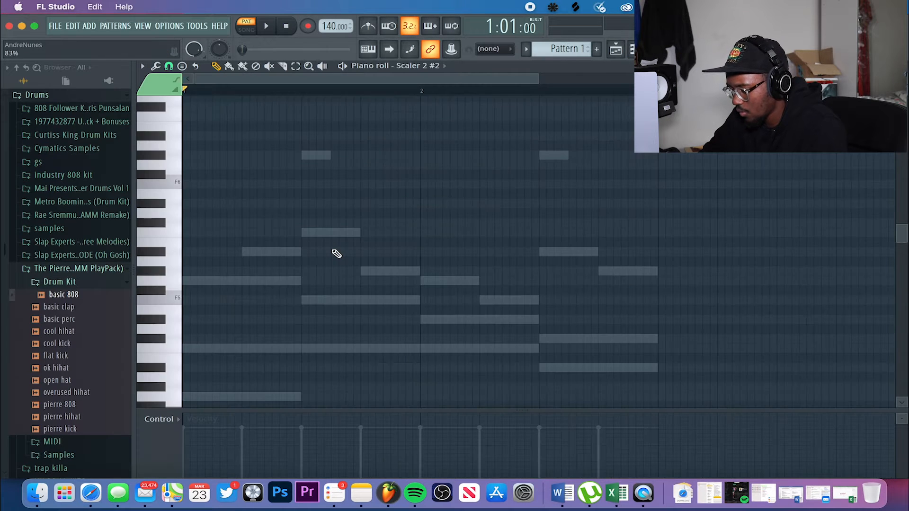
scroll(down, 3)
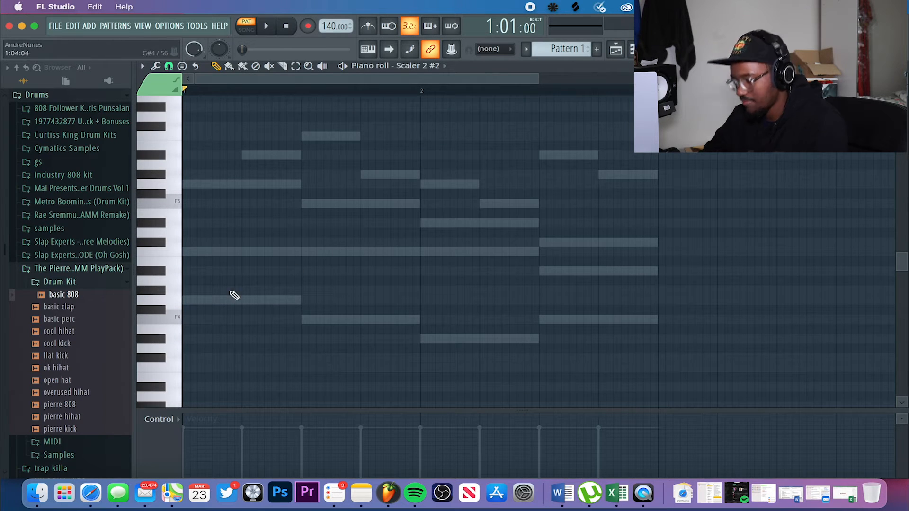
click(267, 26)
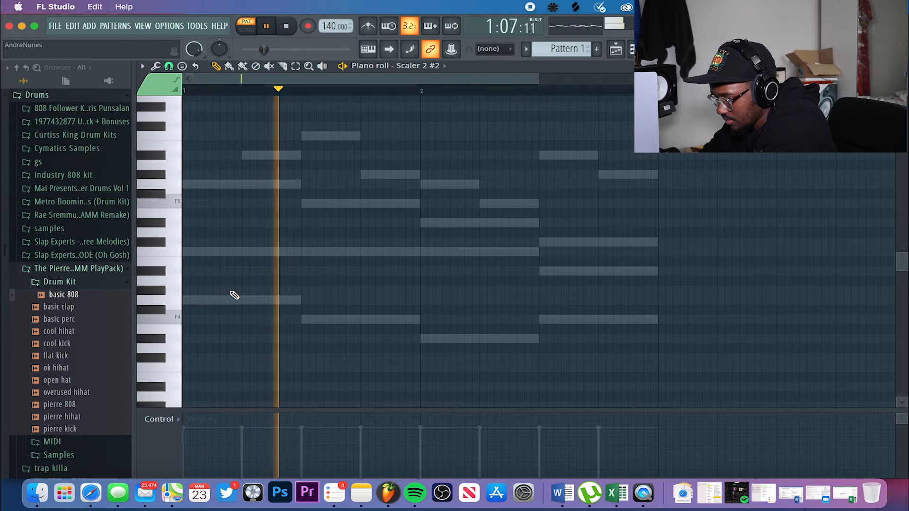
click(314, 203)
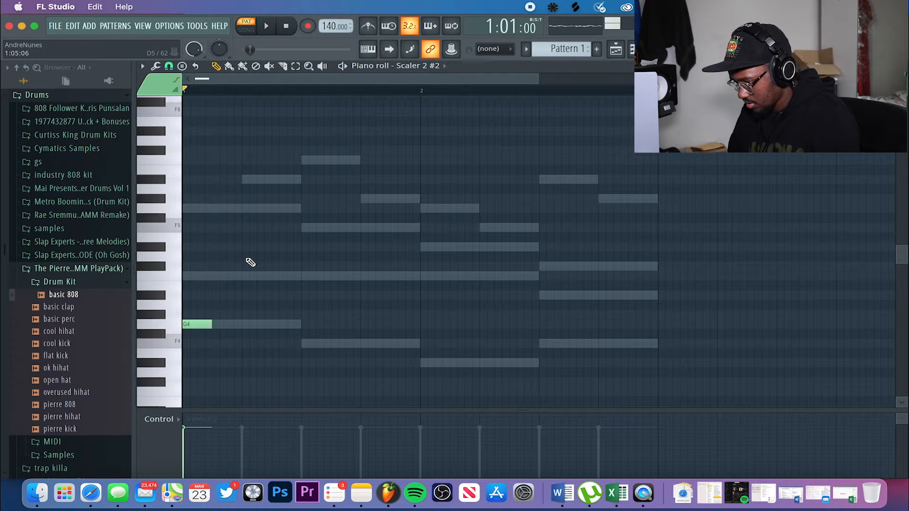
Draw short choir notes (C5, G5, C6, G#5, A#5) on top of the ghost chord outlines
click(252, 296)
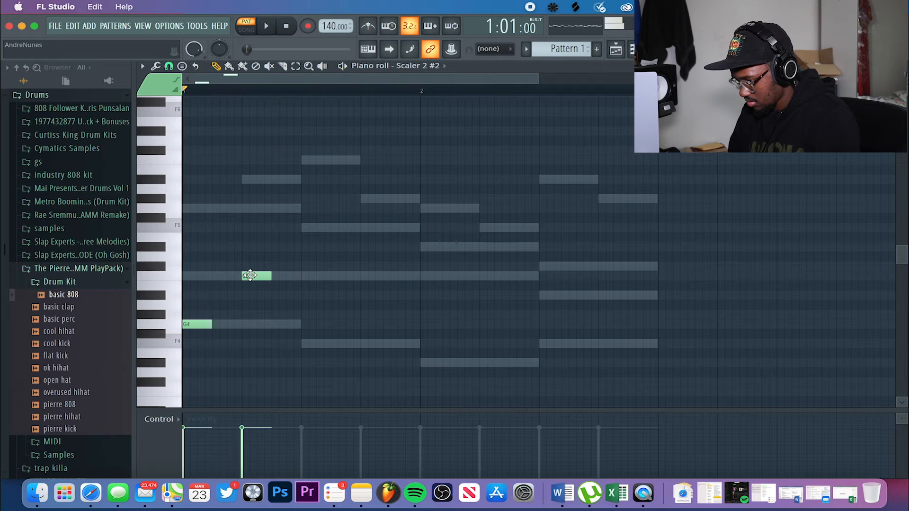
click(267, 25)
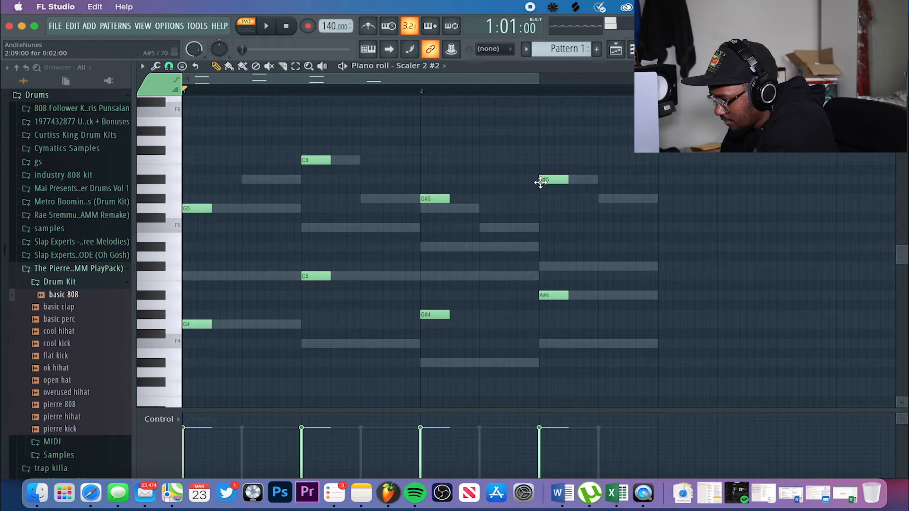
click(268, 27)
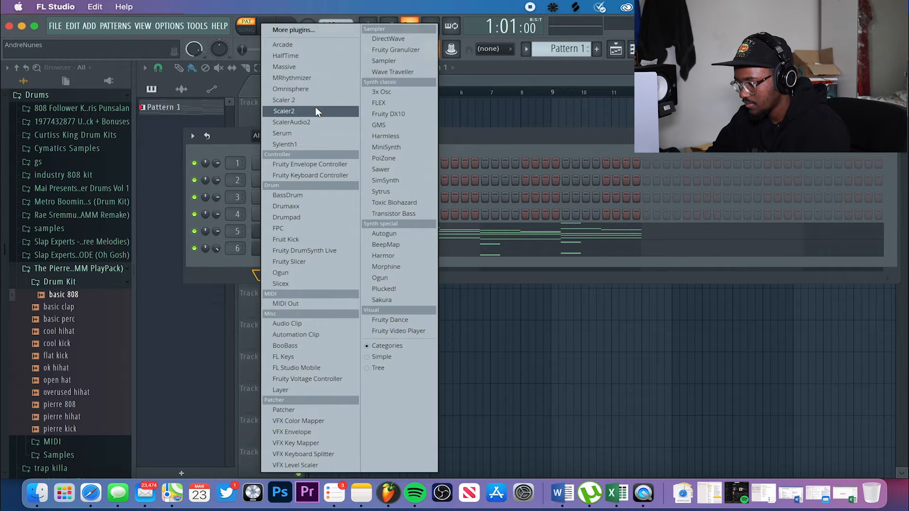
Add a third Scaler2 channel and set its sound to String Ensemble
click(284, 110)
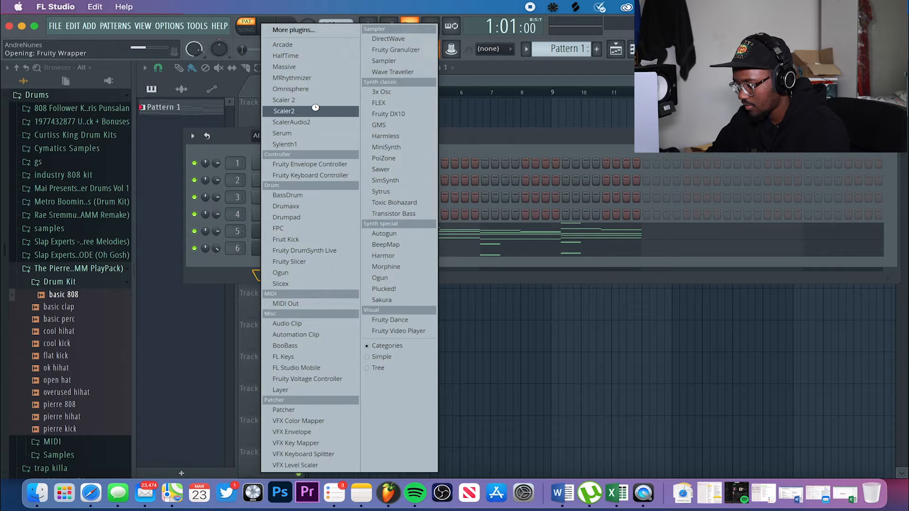
click(284, 111)
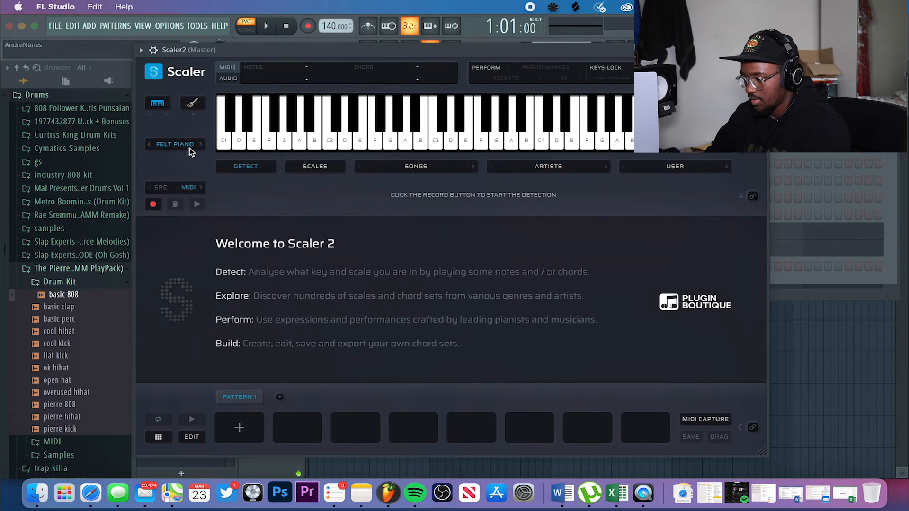
click(174, 144)
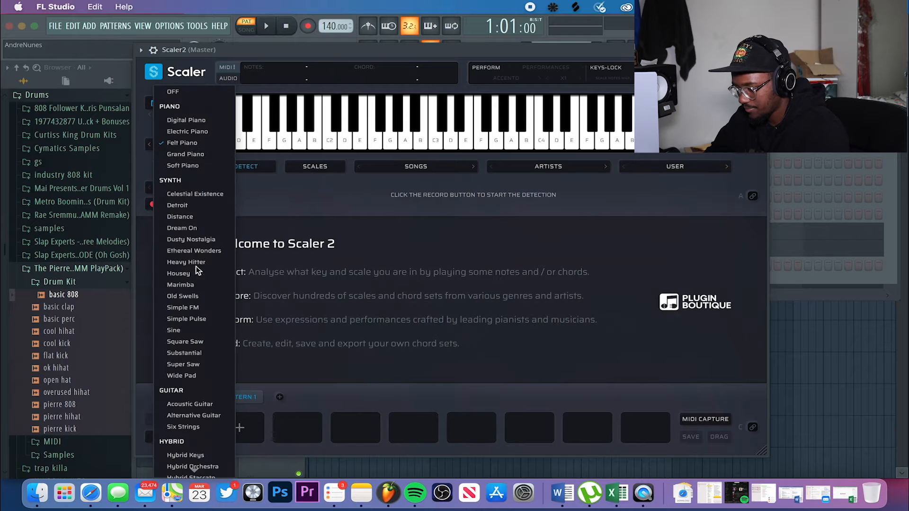
scroll(down, 3)
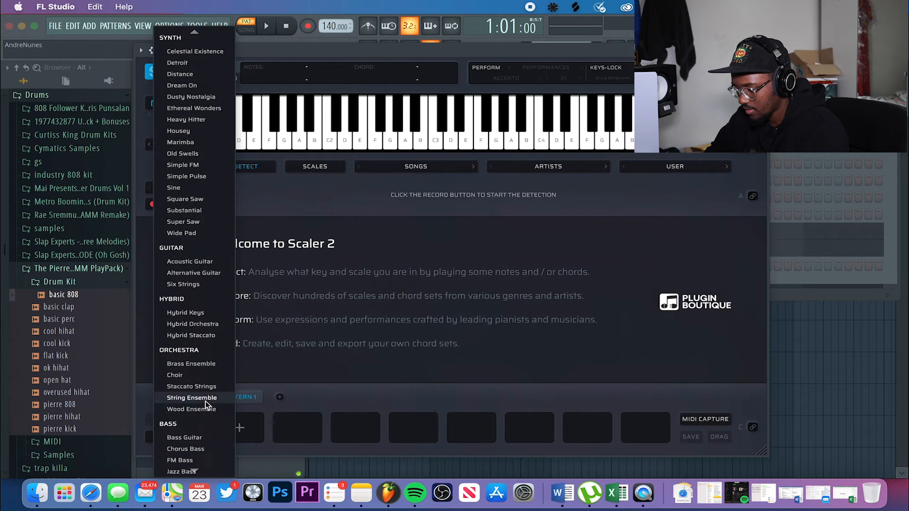
click(192, 386)
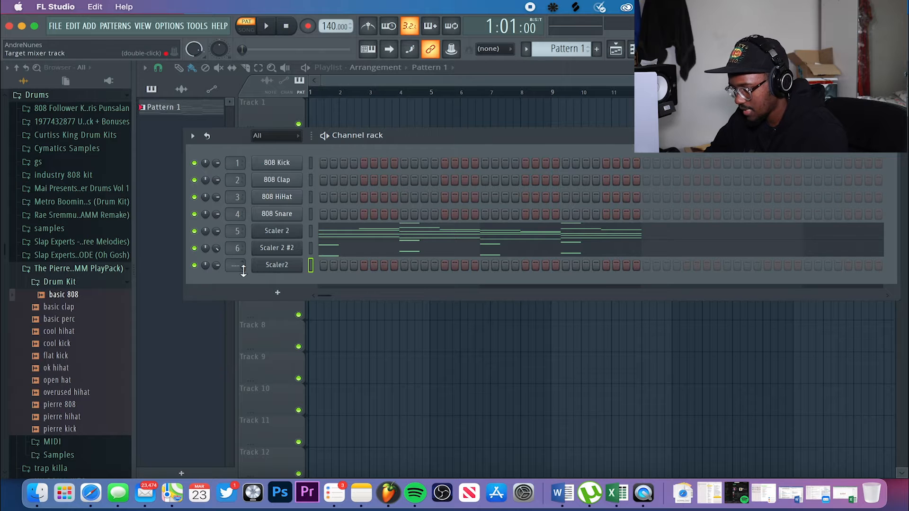
Open the Scaler2 strings piano roll and draw short notes (G5, F5, A#5, D5) over the ghost chords
right_click(277, 265)
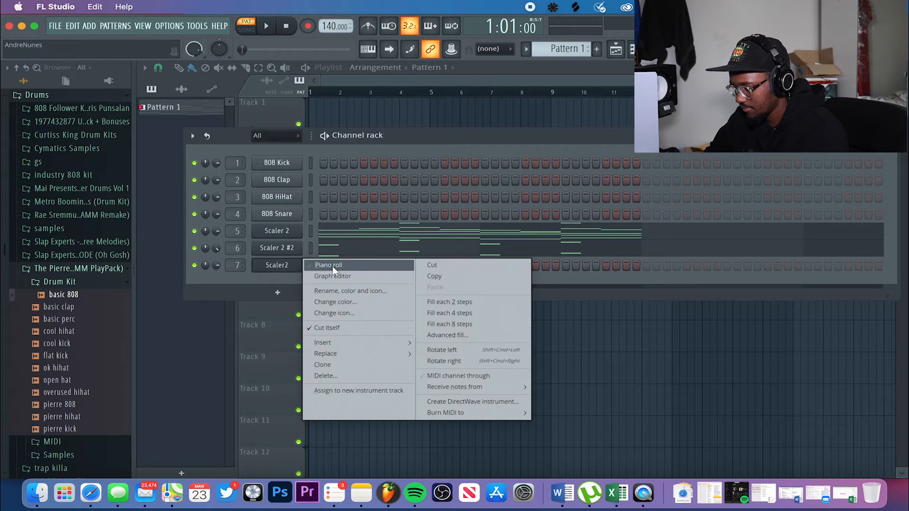
click(327, 266)
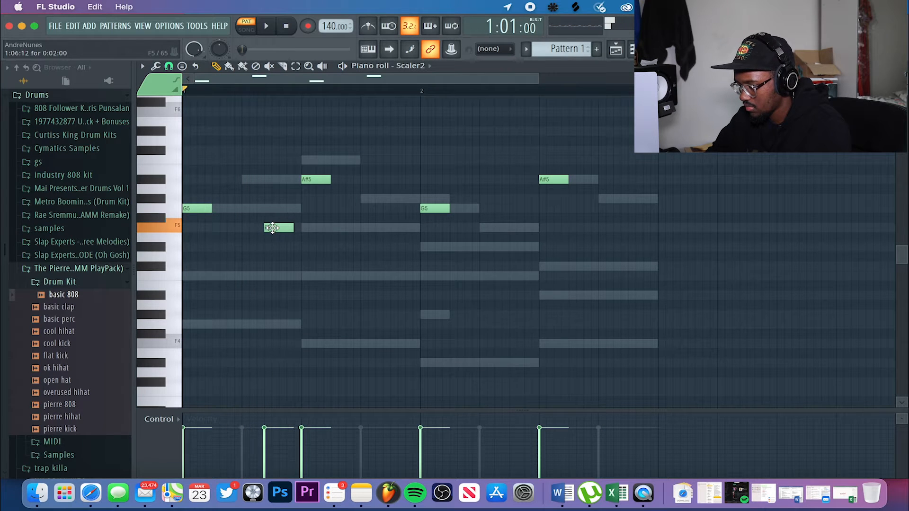
click(267, 26)
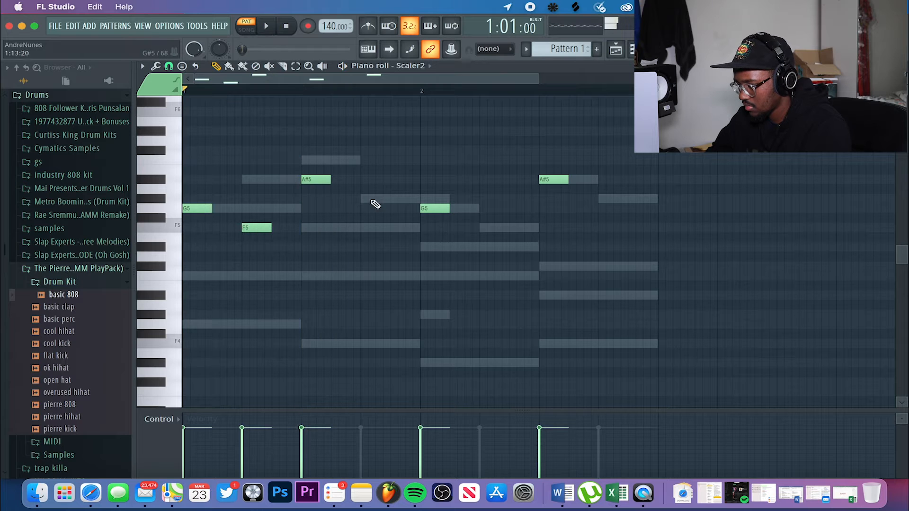
click(269, 26)
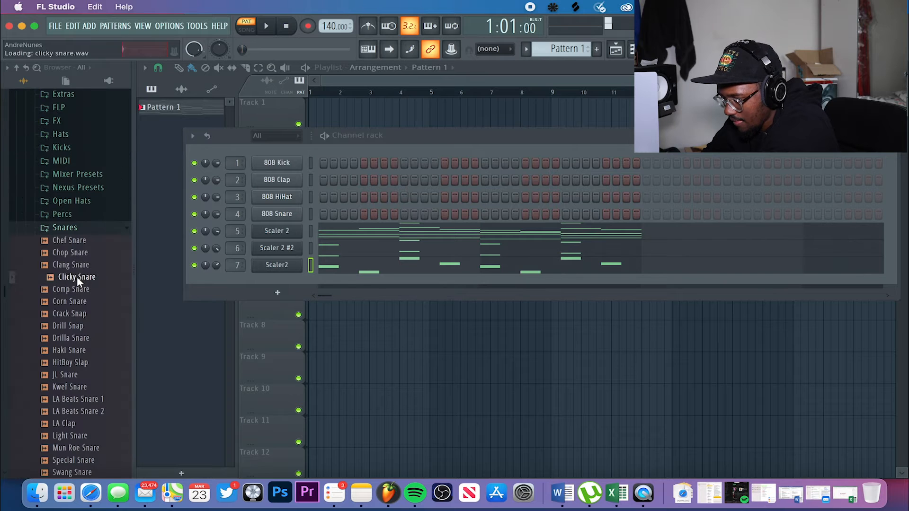
Replace the 808 Clap, HiHat and Kick channels with Ghosty drill-kit snare and kick samples
drag(76, 290, 238, 255)
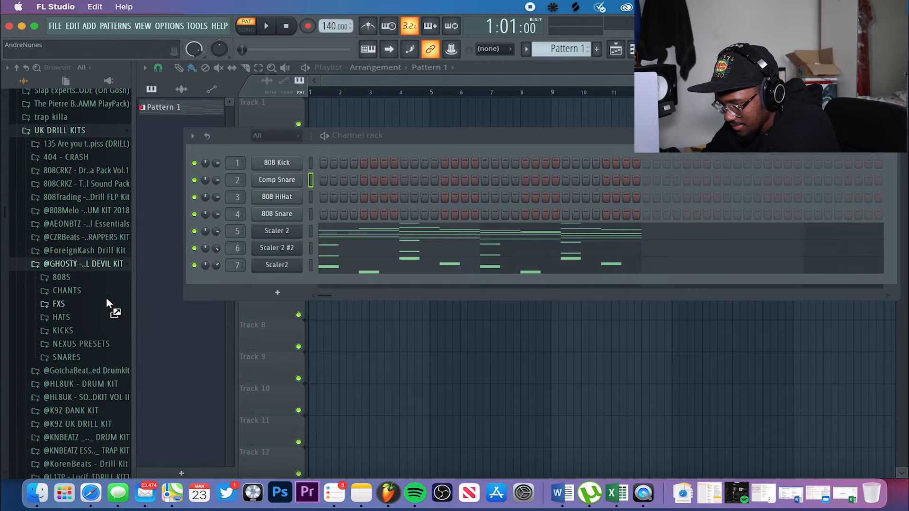
click(67, 357)
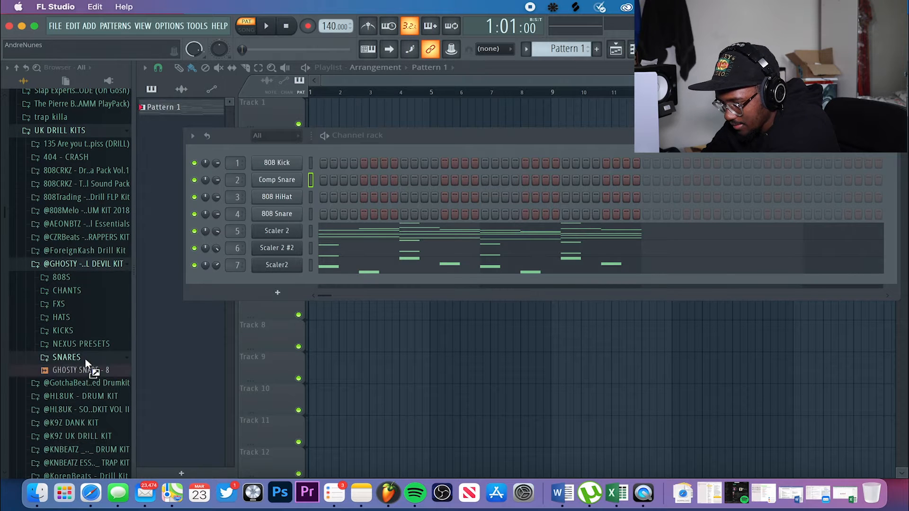
drag(76, 371, 255, 267)
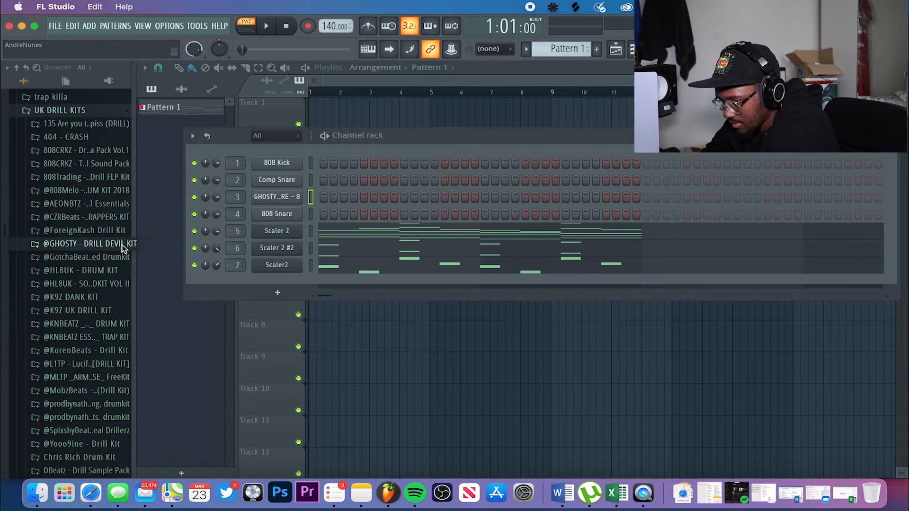
click(81, 243)
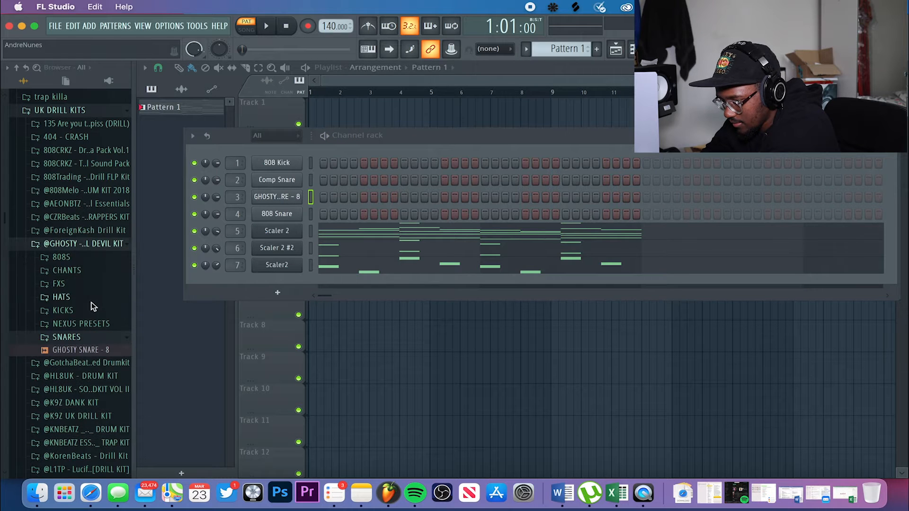
click(62, 310)
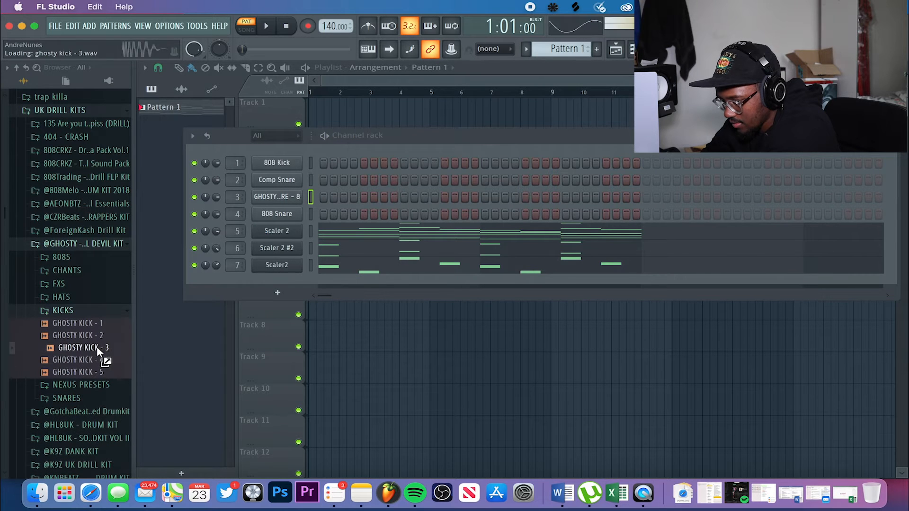
drag(79, 360, 284, 164)
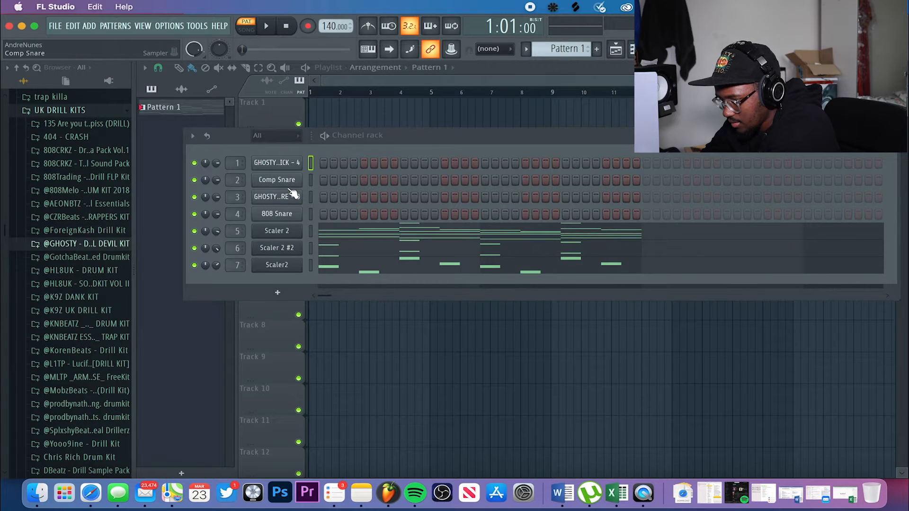
Audition a Ghosty 808 sample and select the Comp Snare and hi-hat channels
click(84, 243)
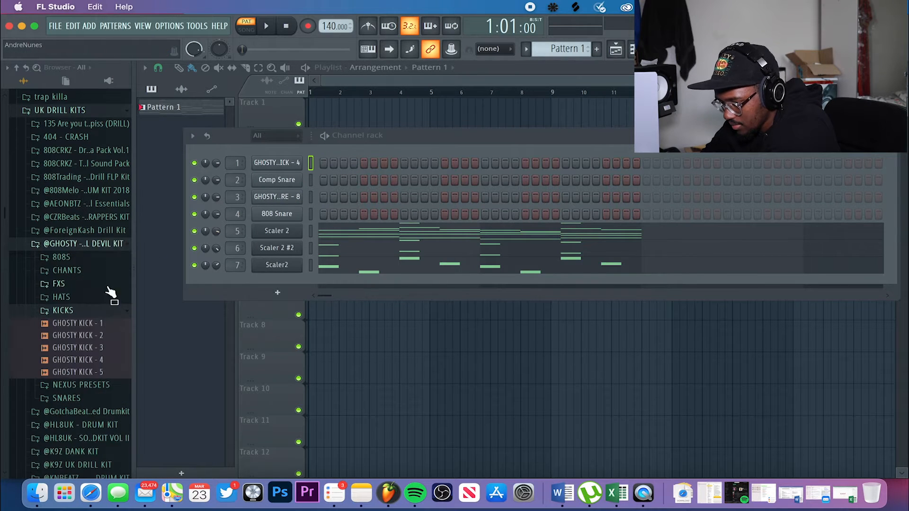
click(61, 257)
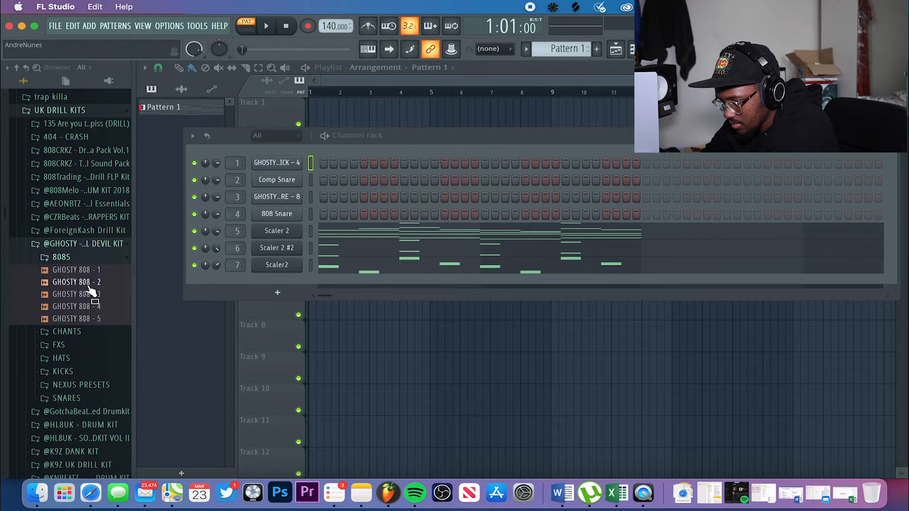
click(76, 270)
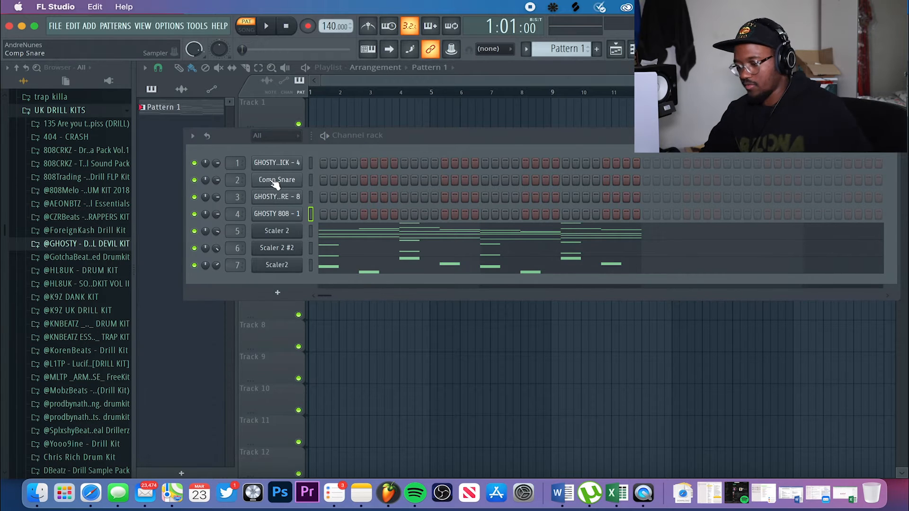
click(276, 197)
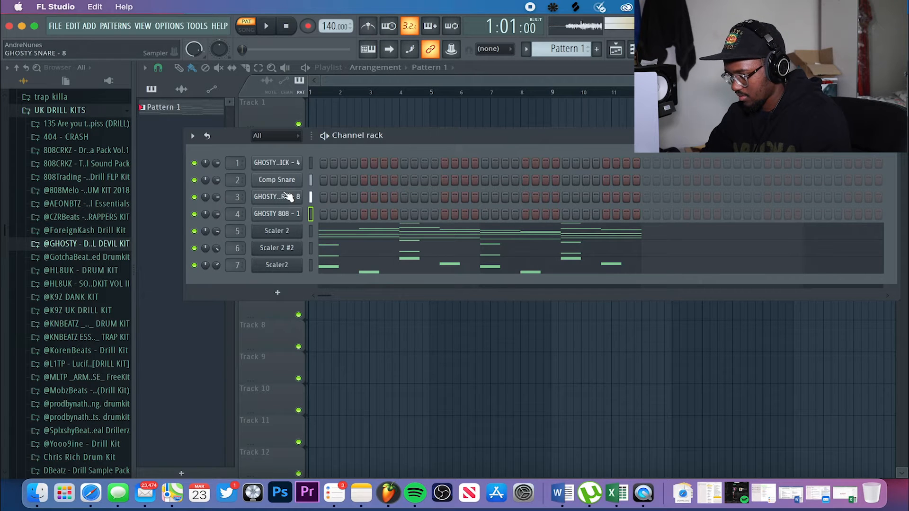
click(277, 214)
text(808)
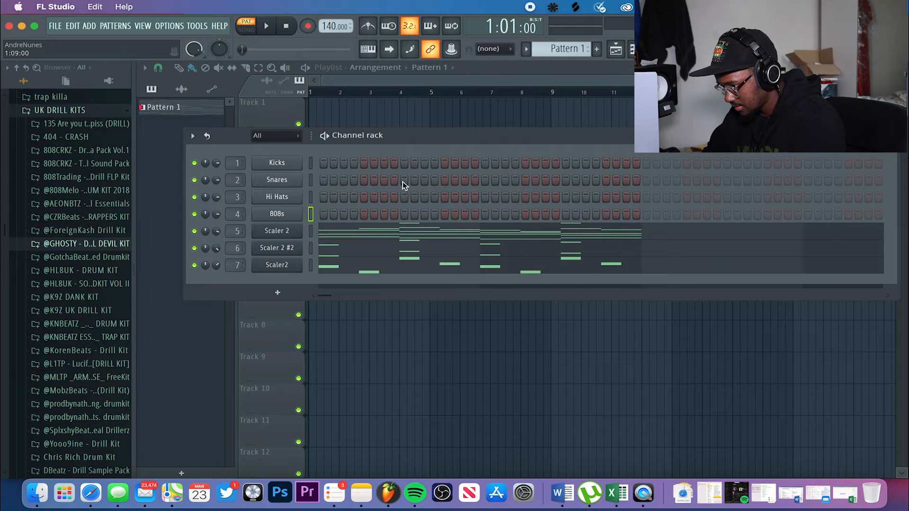
Place a snare hit in the step pattern
click(269, 26)
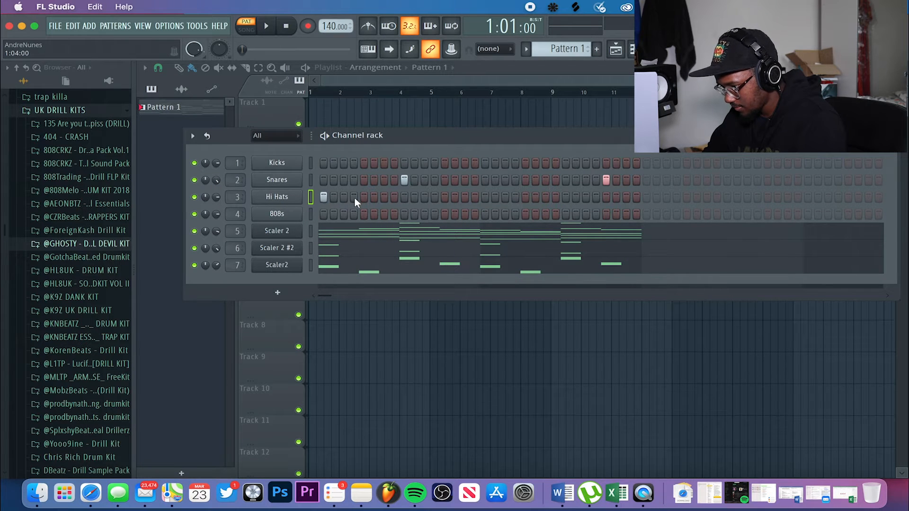
Add hi-hat steps along the row and close the Hi Hats sampler window
click(384, 197)
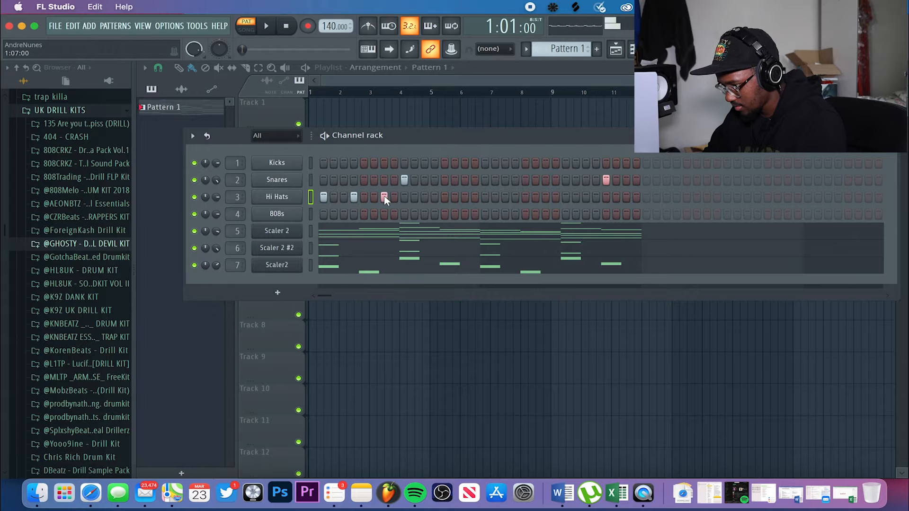
click(276, 197)
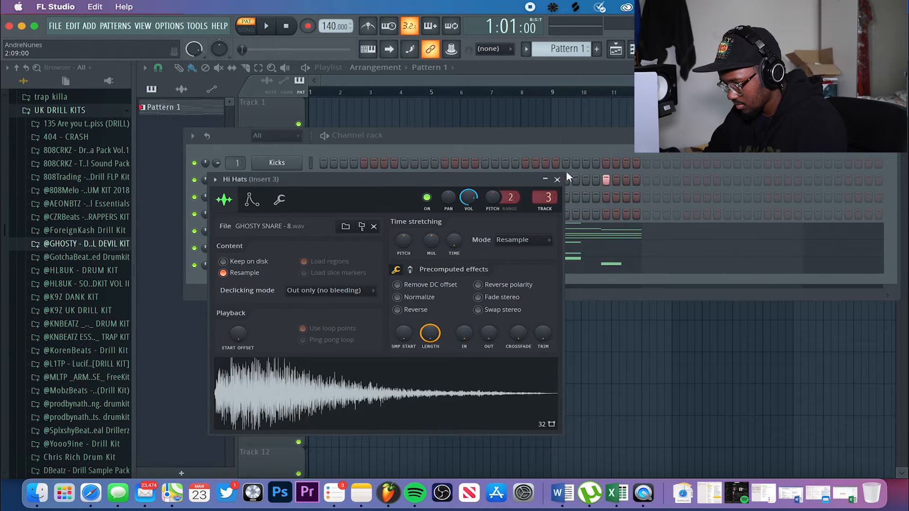
click(557, 180)
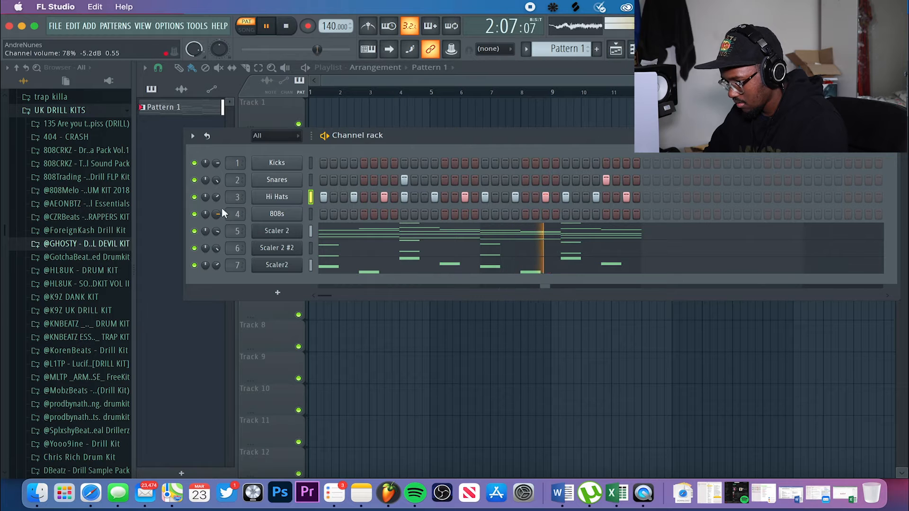
Draw quick hi-hat rolls in the Piano roll on a finer grid with lowered roll velocities
right_click(276, 197)
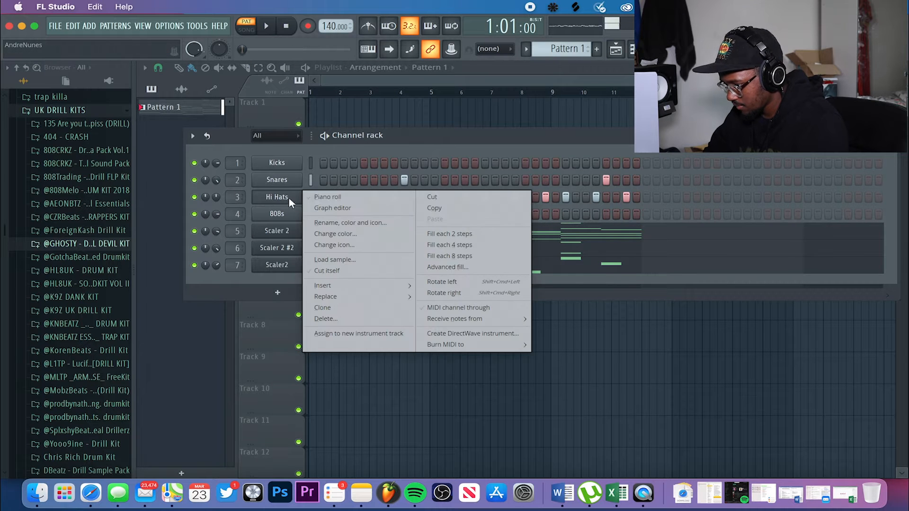
click(328, 197)
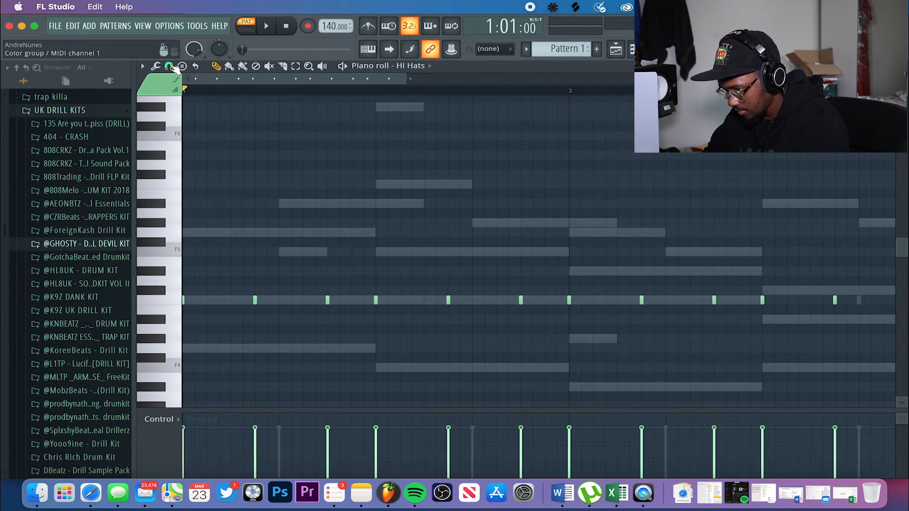
click(168, 66)
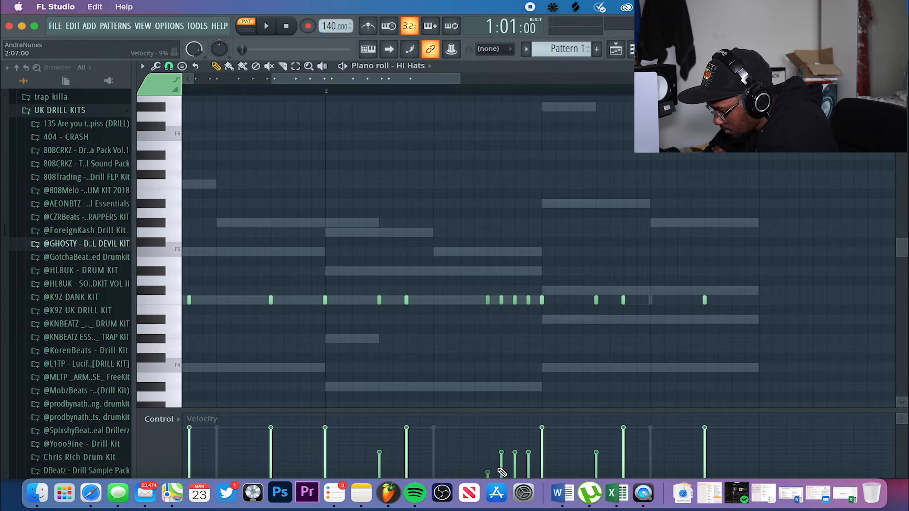
click(267, 26)
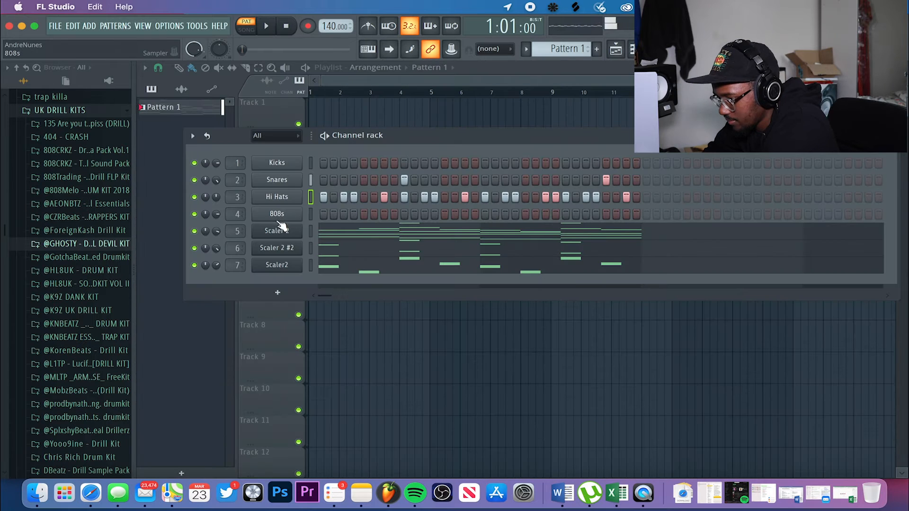
Enable the 808s volume envelope in channel settings and lengthen its hold
right_click(276, 214)
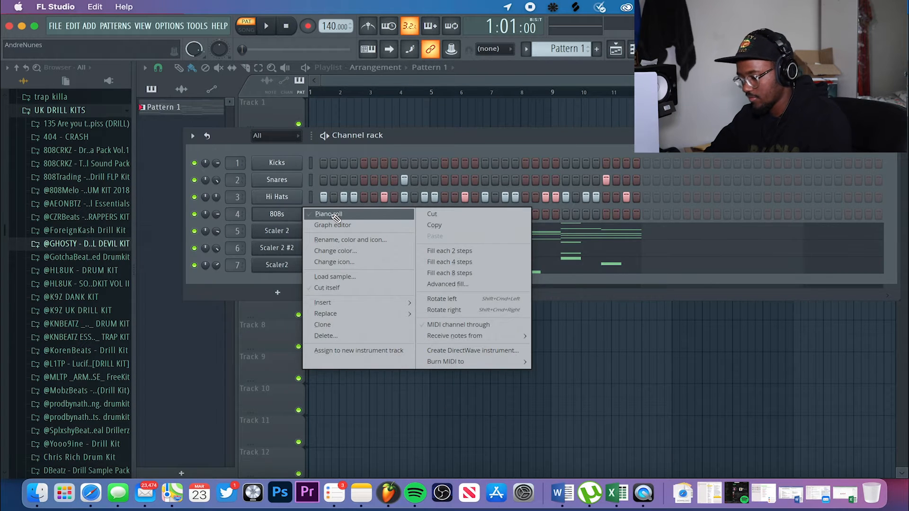
click(326, 214)
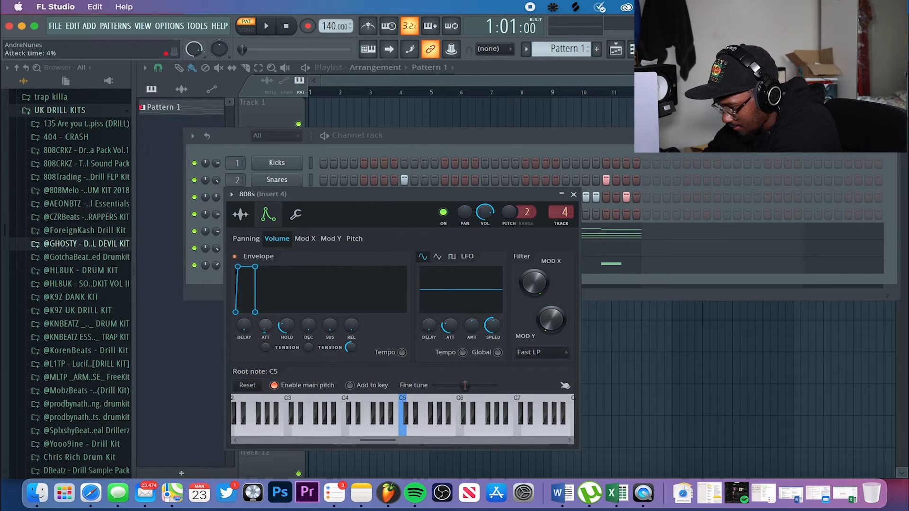
drag(286, 328, 286, 314)
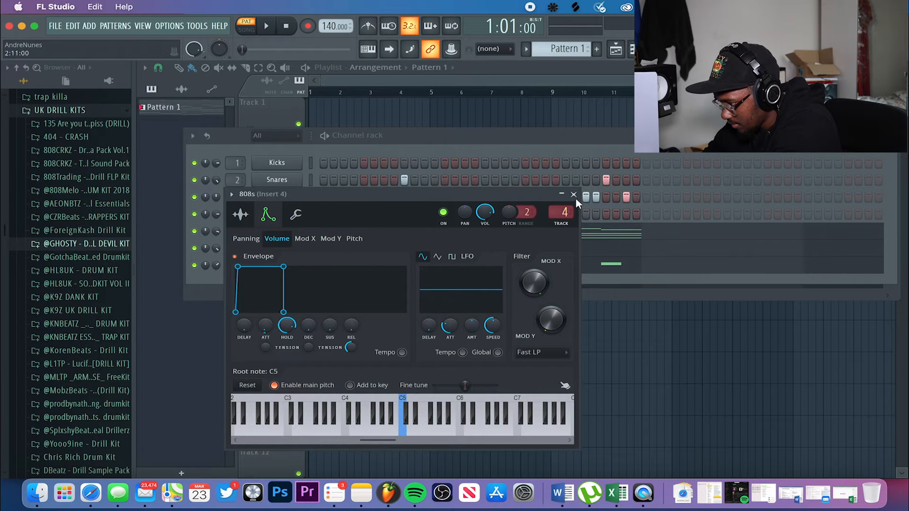
Close the 808s settings and place a long G4 note at the bar start in its Piano roll
click(574, 195)
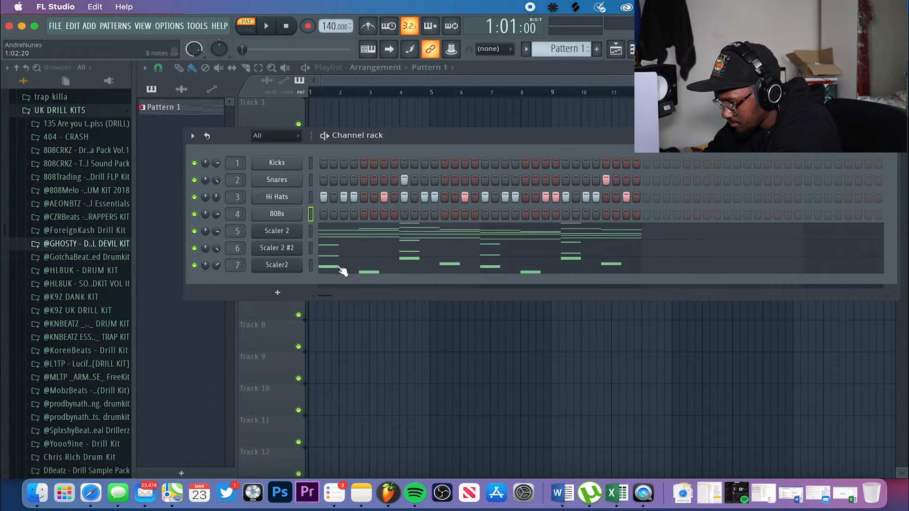
click(277, 214)
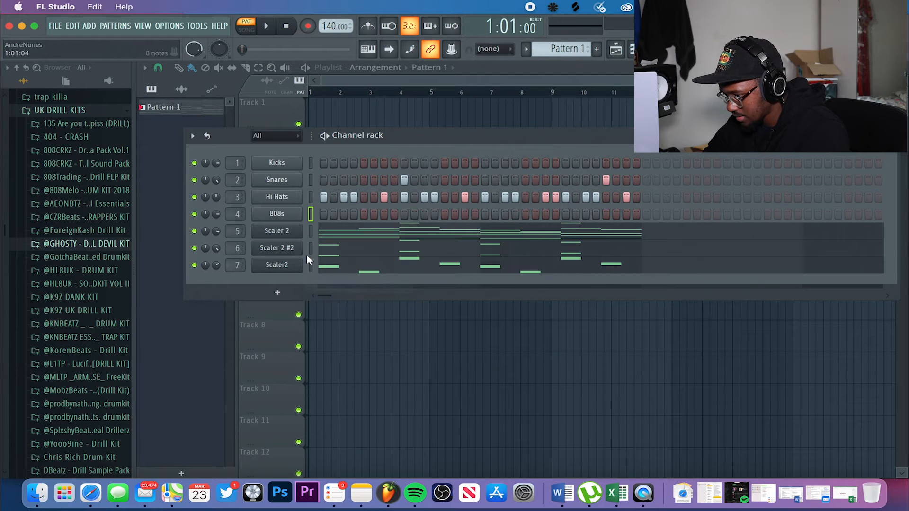
double_click(276, 214)
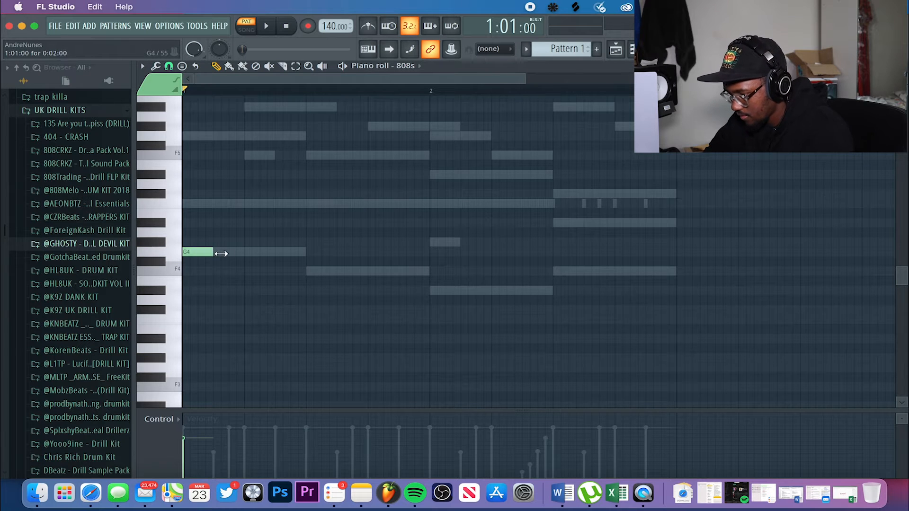
click(265, 27)
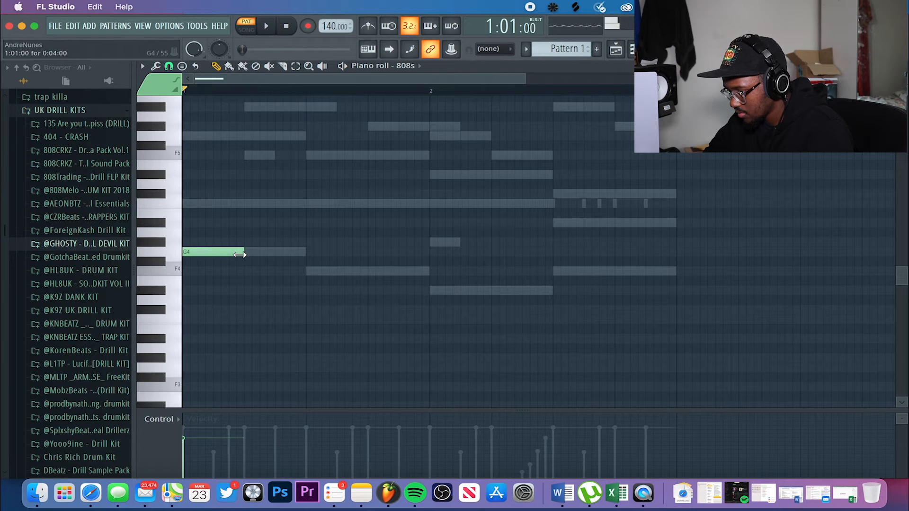
click(268, 26)
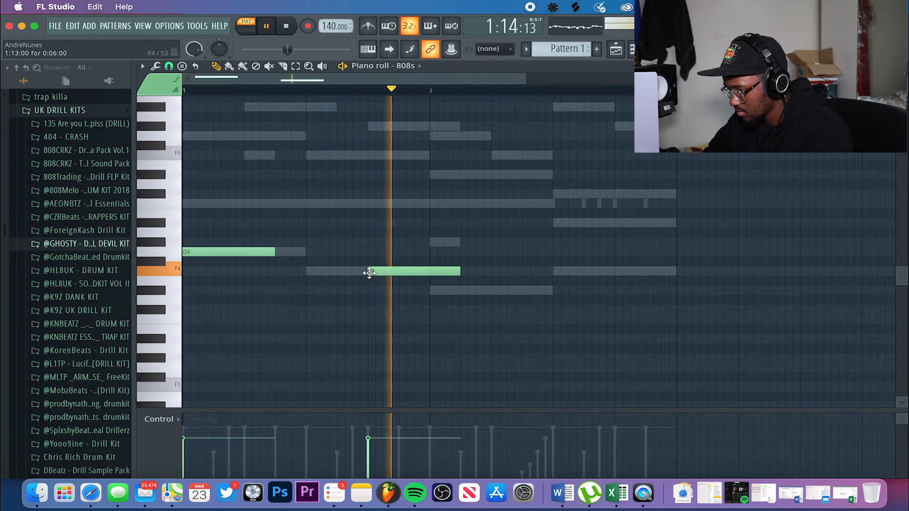
Add F4 and D#4 808 notes toward bar 2 and continue the bassline
drag(460, 273, 431, 273)
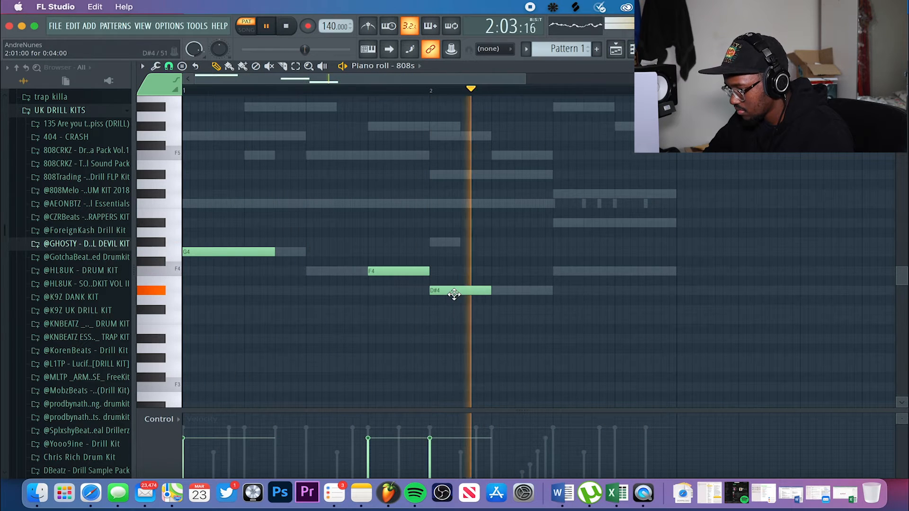
drag(460, 291, 520, 290)
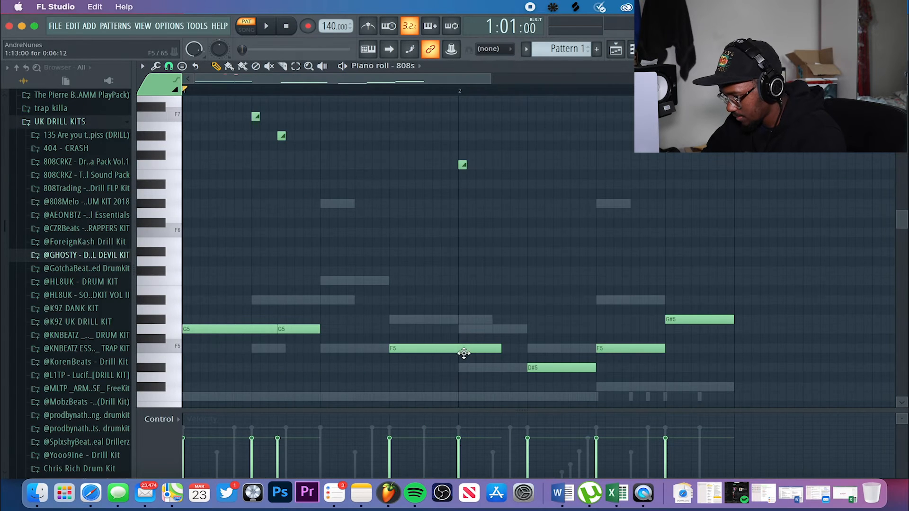
click(268, 26)
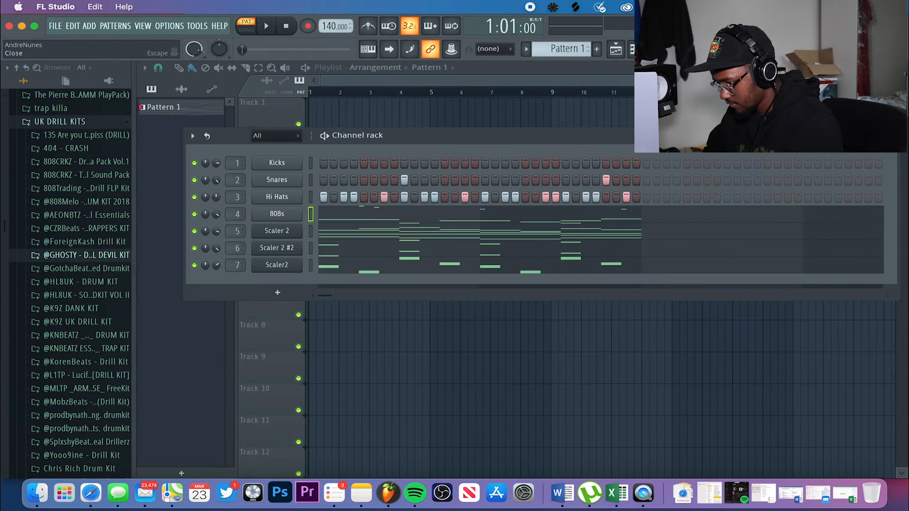
Restrict the Kicks channel's piano-roll notes to C5 with the limiter and accept
click(276, 163)
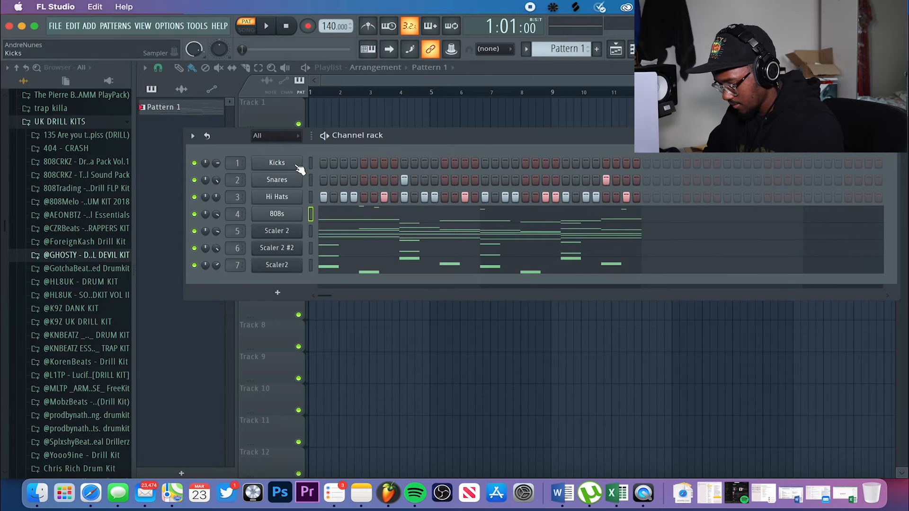
double_click(276, 163)
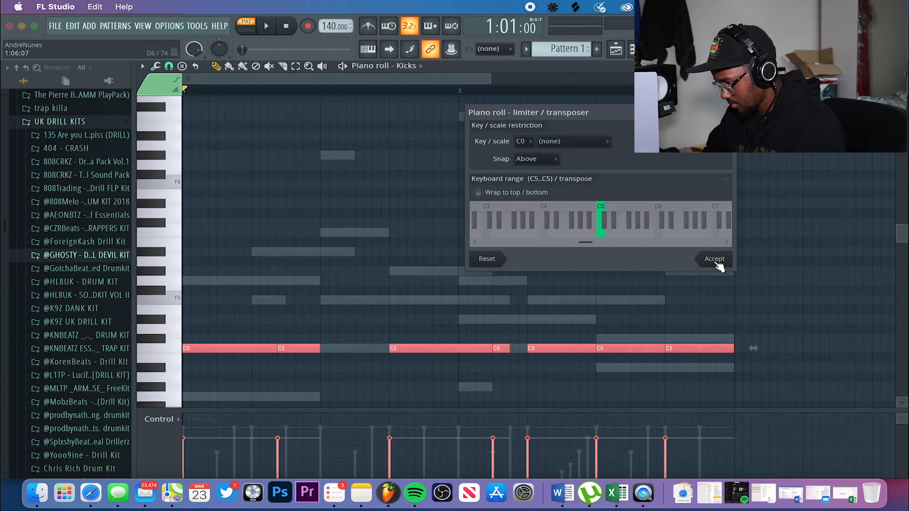
click(714, 259)
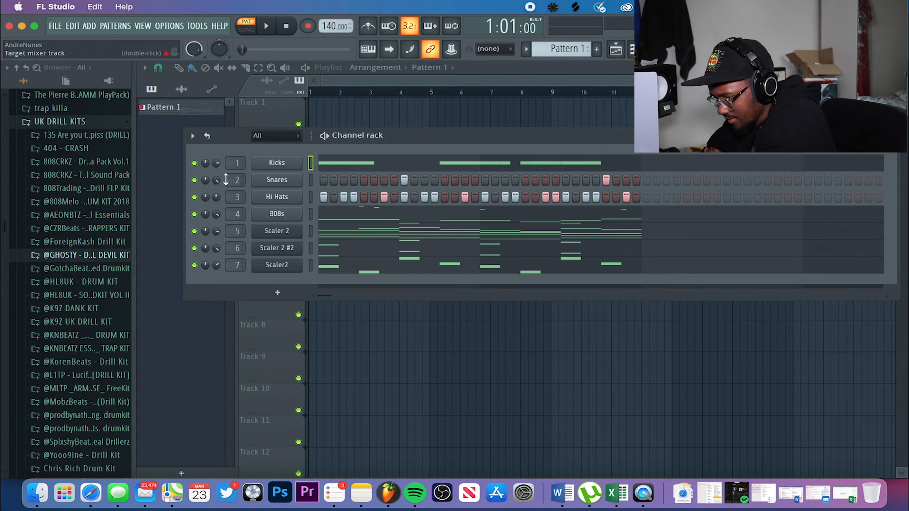
Replace the Kicks sample with KICK - WINGS from Mai Presents Drums Vol 1 while auditioning
click(266, 27)
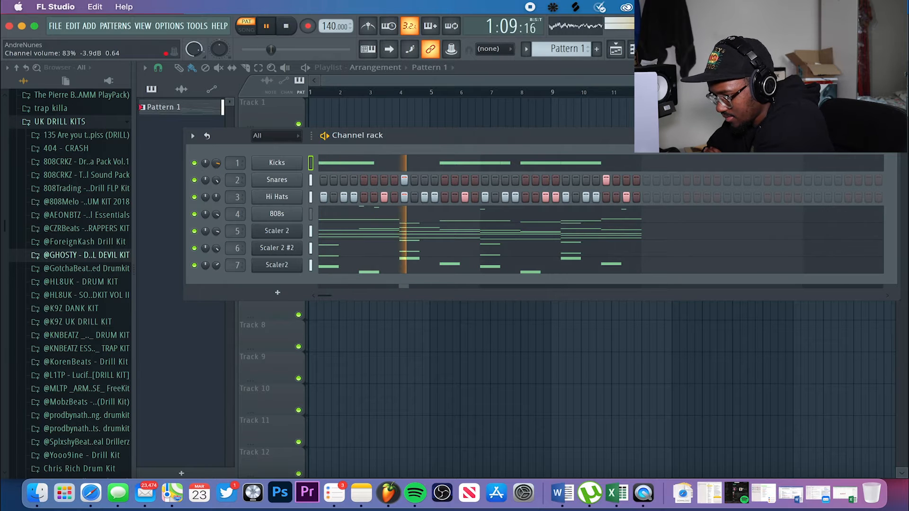
drag(69, 378, 278, 162)
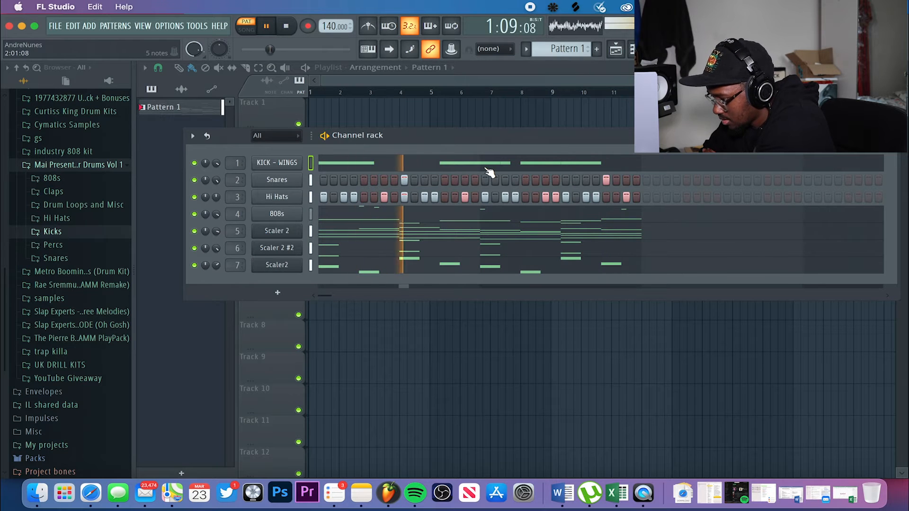
click(284, 27)
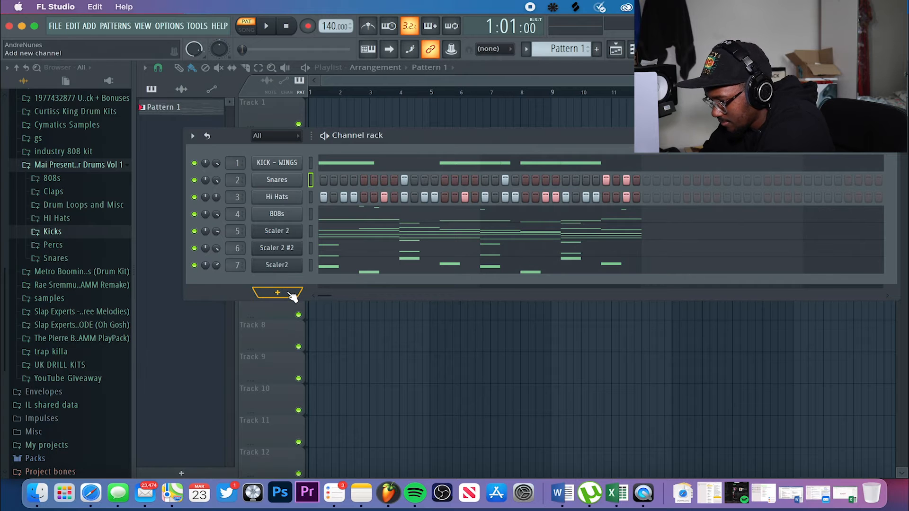
Preview and load Nxsty - Perc (14) as a new channel, then browse the Nxsty - FX folder
click(53, 245)
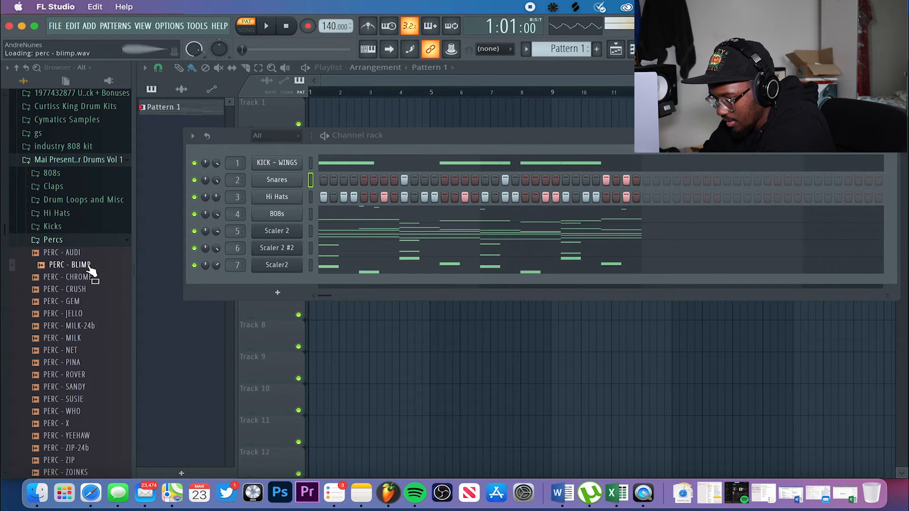
click(78, 159)
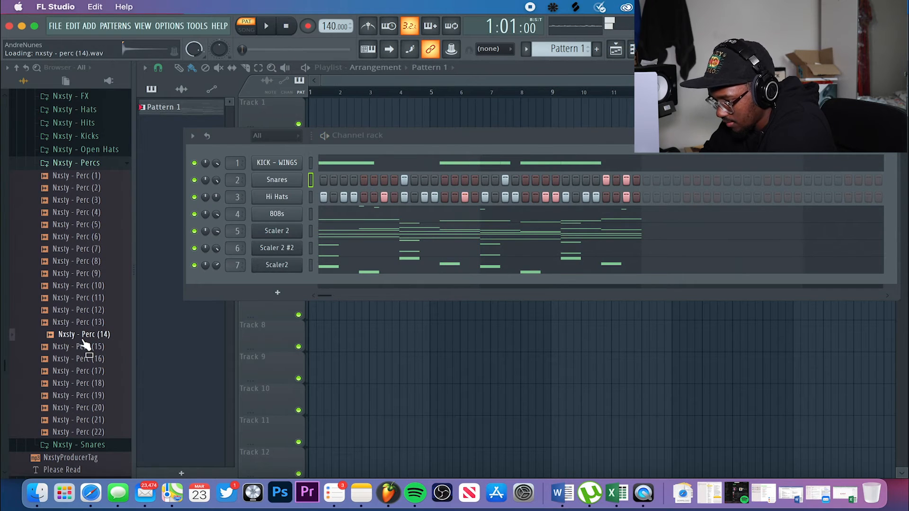
drag(83, 334, 284, 294)
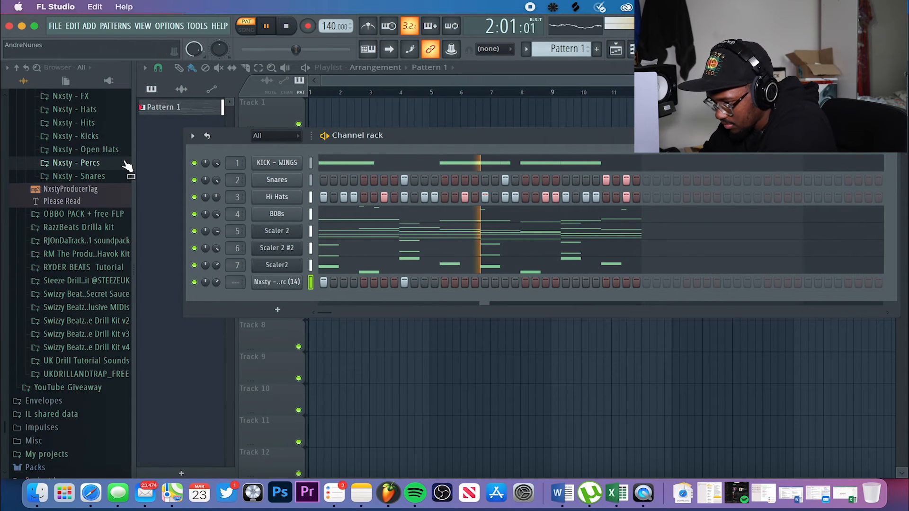
click(77, 163)
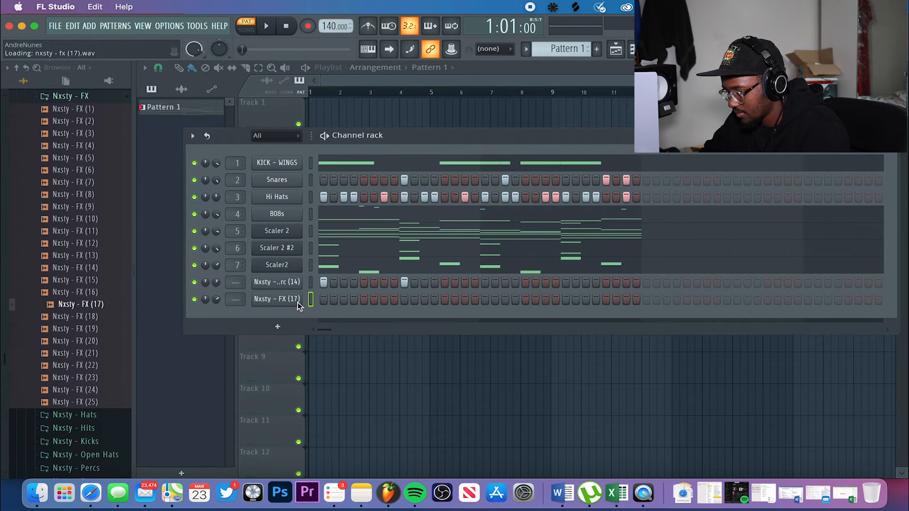
click(267, 26)
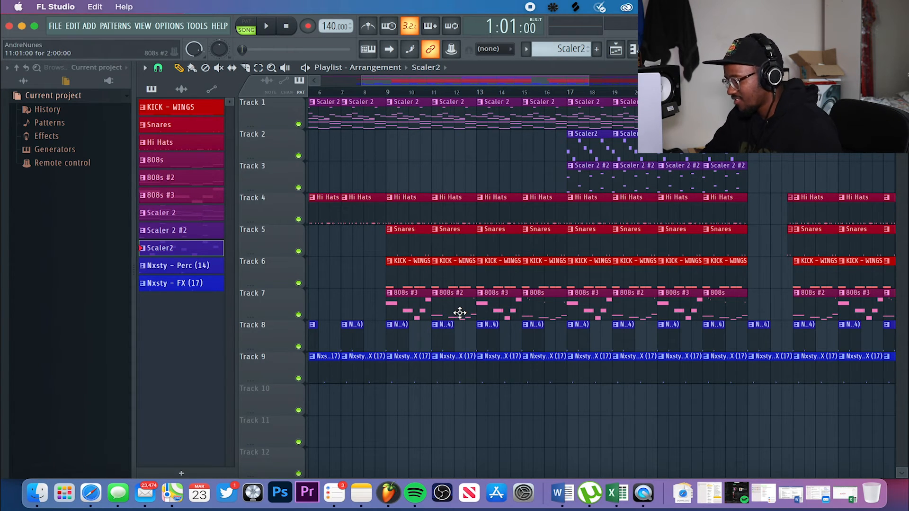
Swap the 808s #2 clip for the plain 808s pattern after the chorus
click(160, 196)
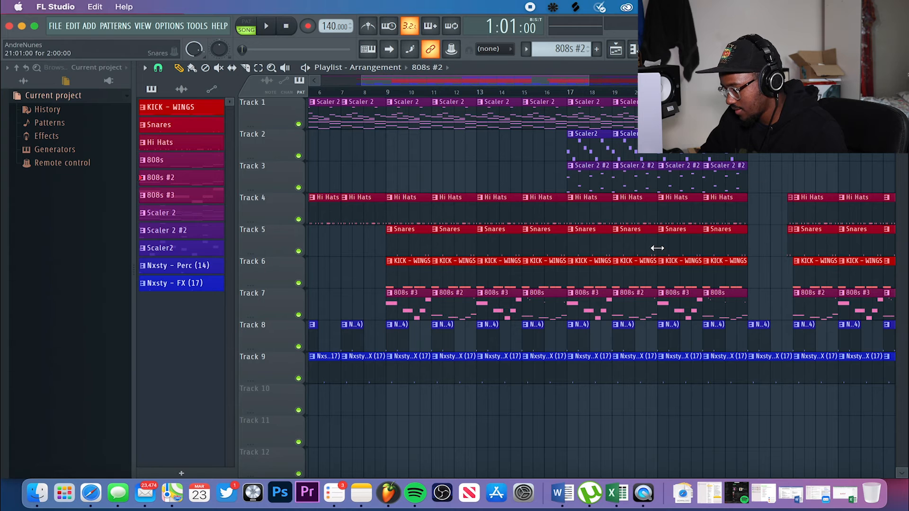
click(157, 161)
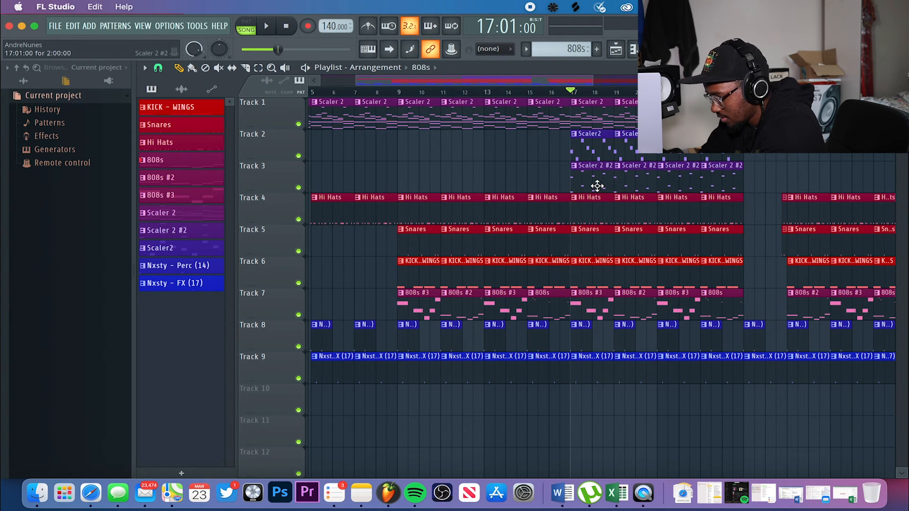
mouse_move(595, 187)
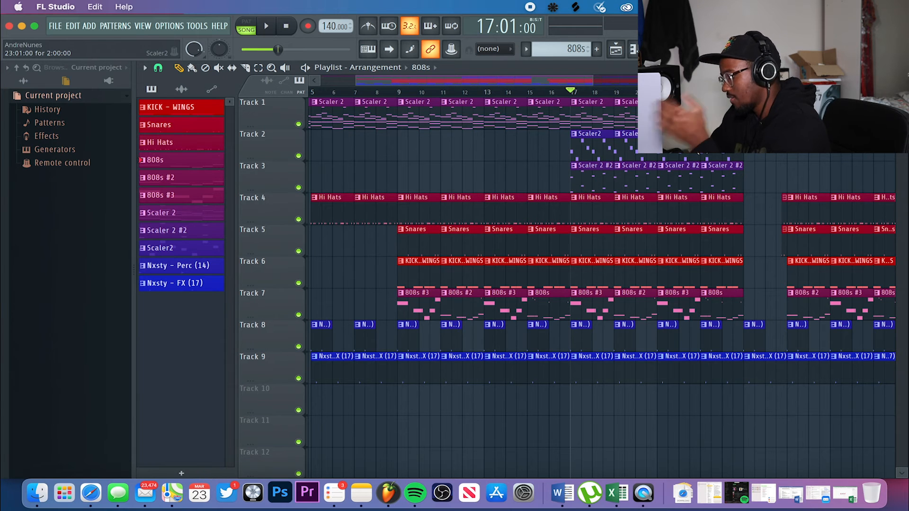
Scroll the Playlist forward to extend the arrangement past the chorus
scroll(right, 3)
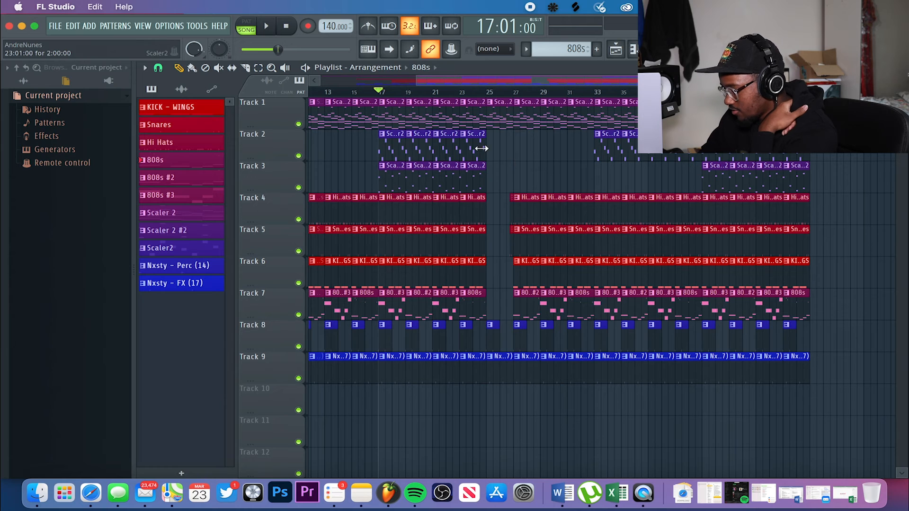
click(486, 91)
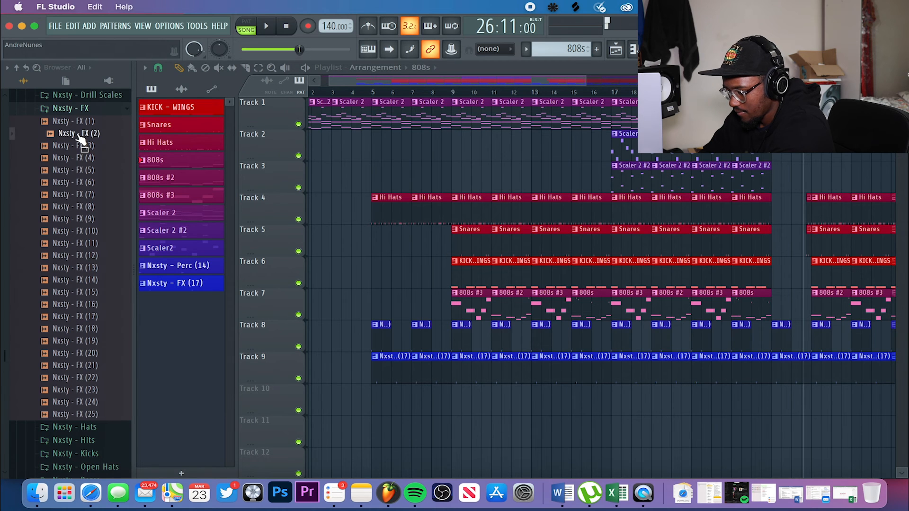
Place the Nxsty - FX (2) riser on Track 10 before bar 9 and check its sample settings
drag(78, 134, 429, 412)
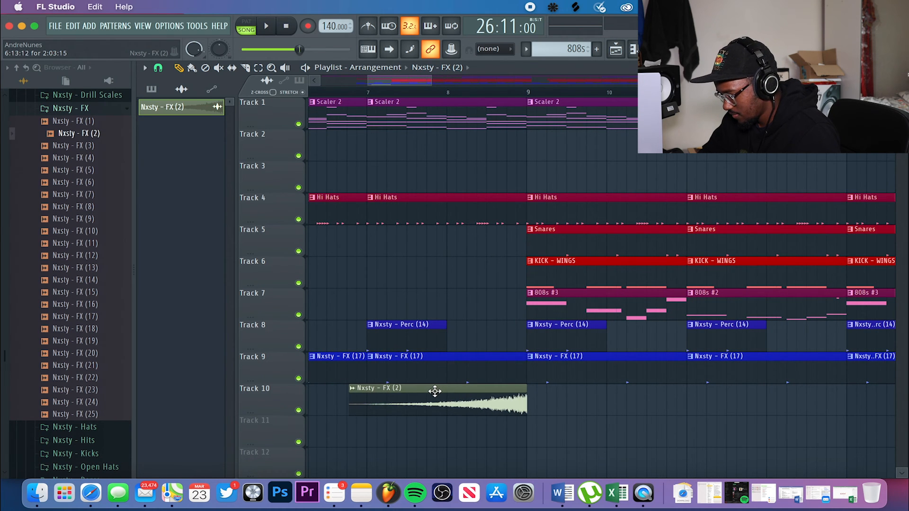
double_click(435, 399)
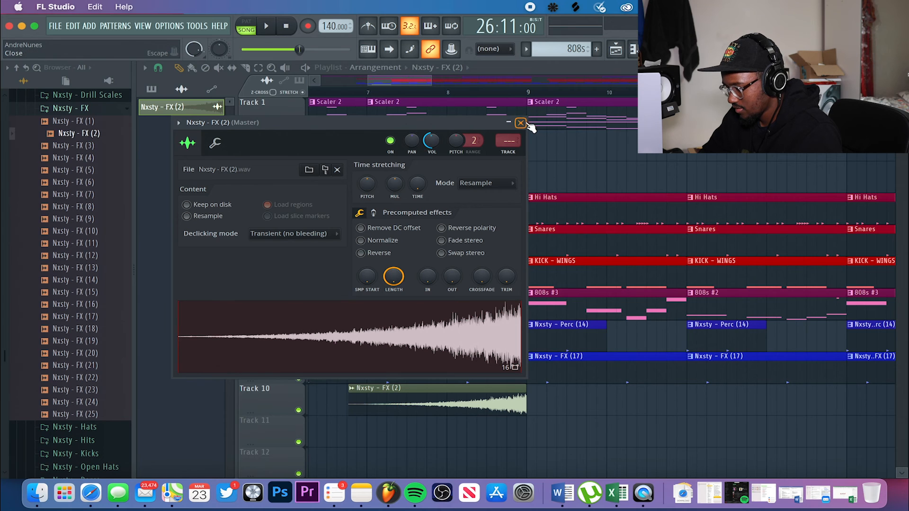
click(521, 122)
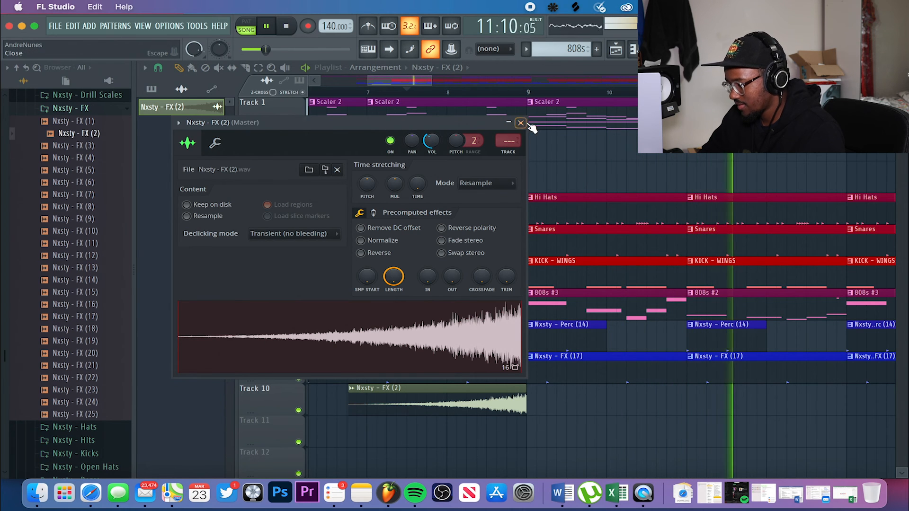
click(521, 123)
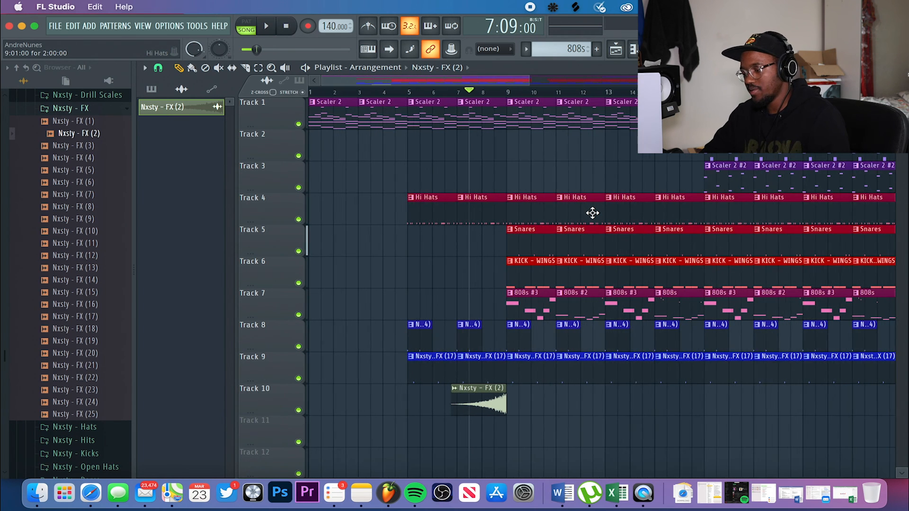